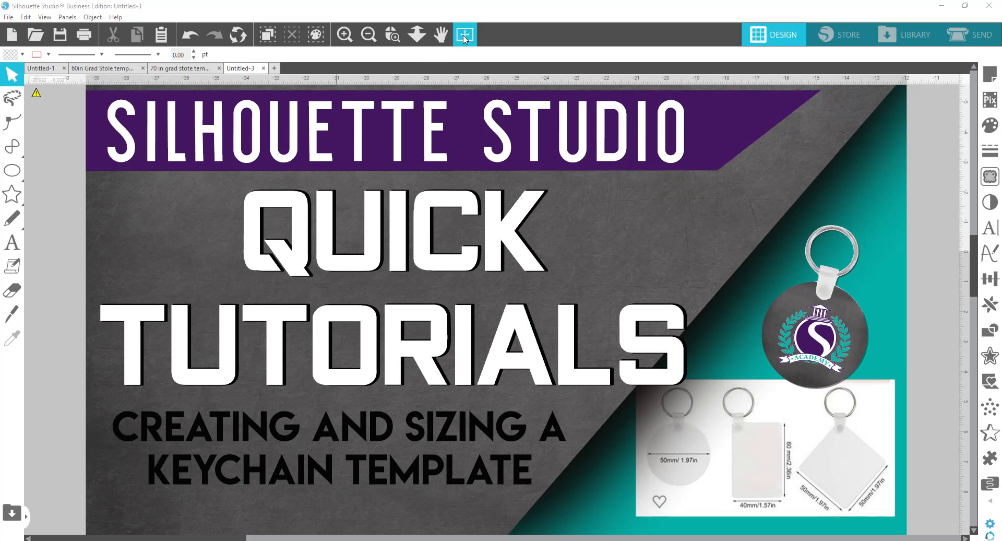
Draw a large circle left of the page and scale the photo's round keychain to match it
click(465, 35)
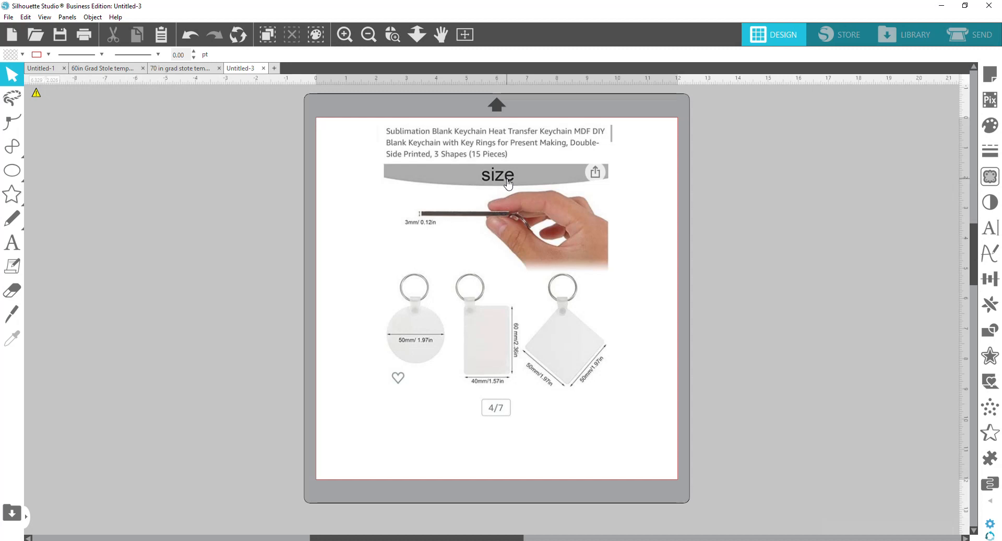
mouse_move(416, 356)
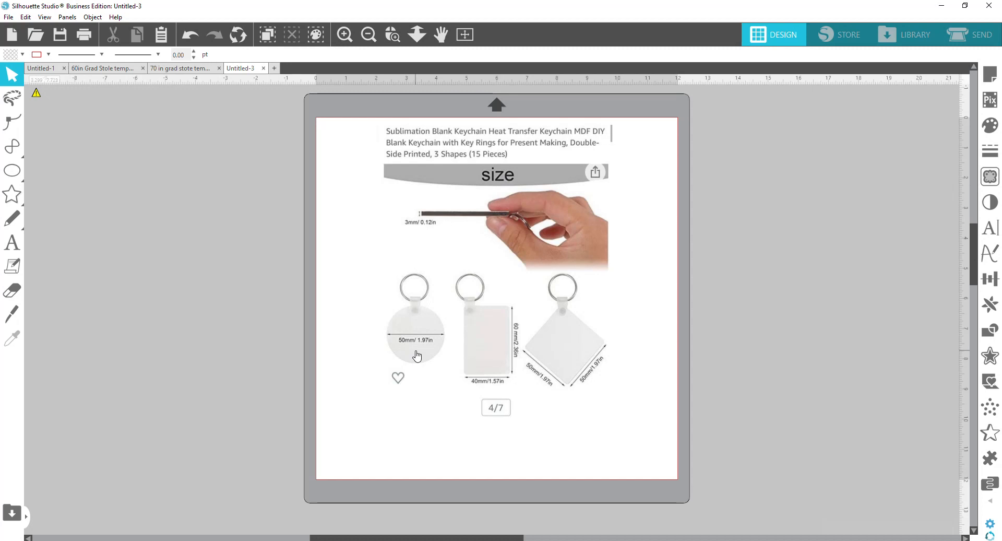
mouse_move(353, 315)
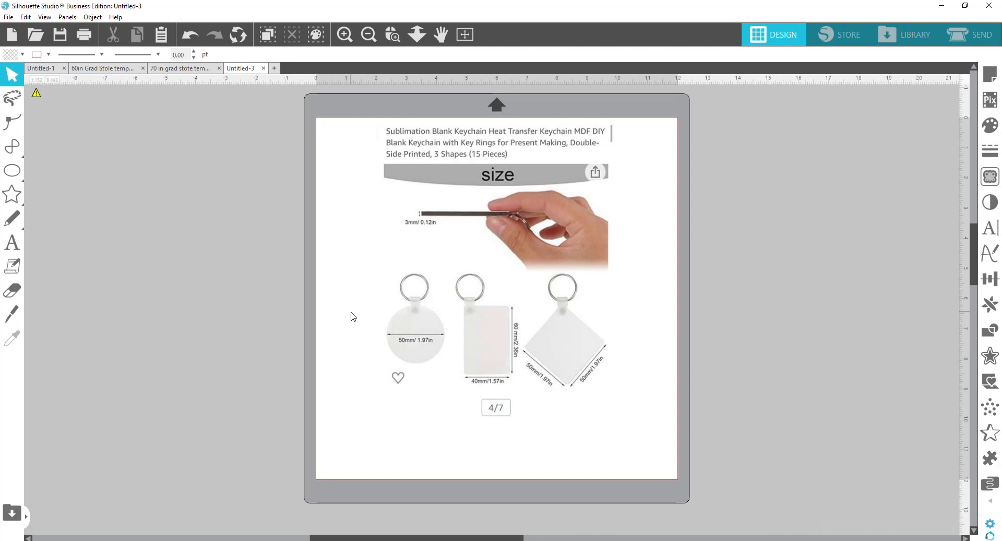
mouse_move(367, 273)
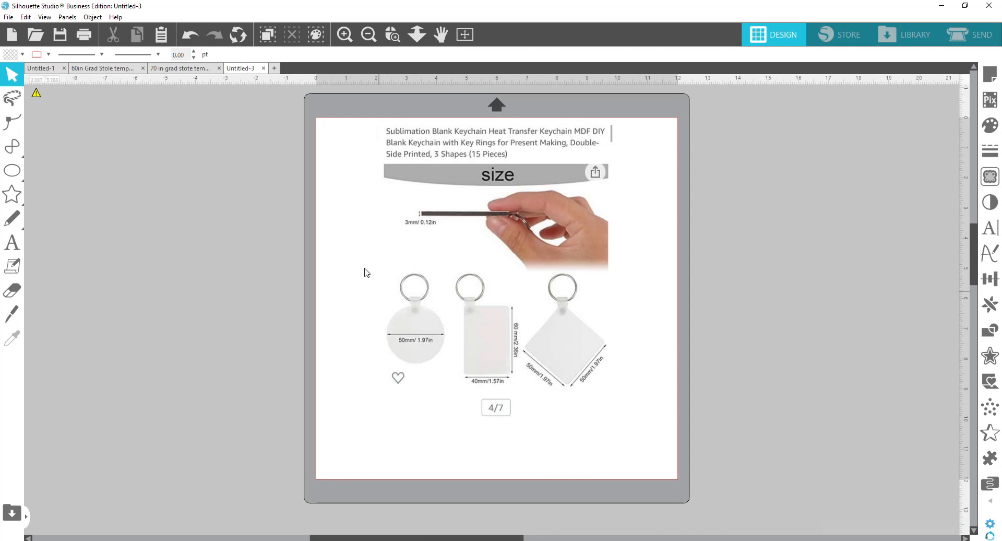
click(12, 170)
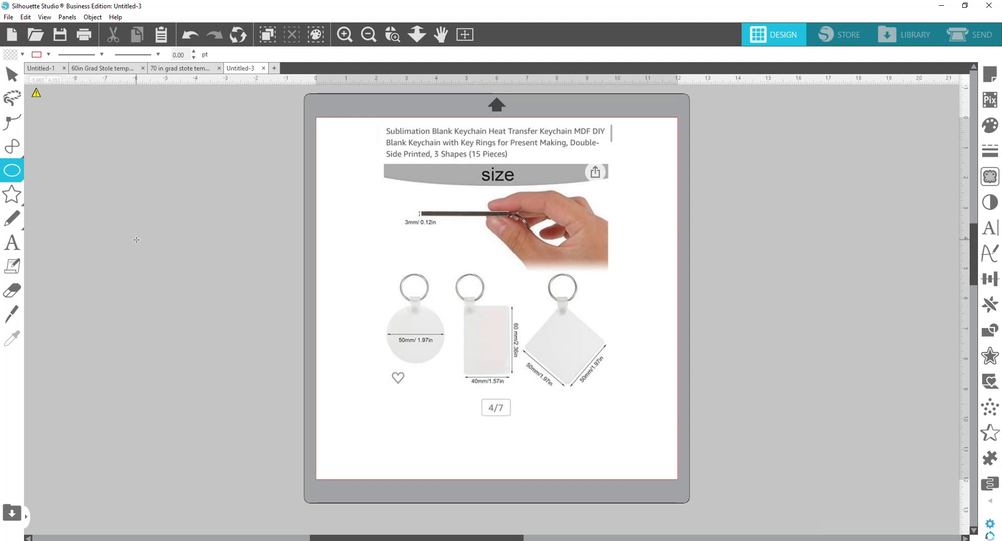
drag(135, 240, 265, 373)
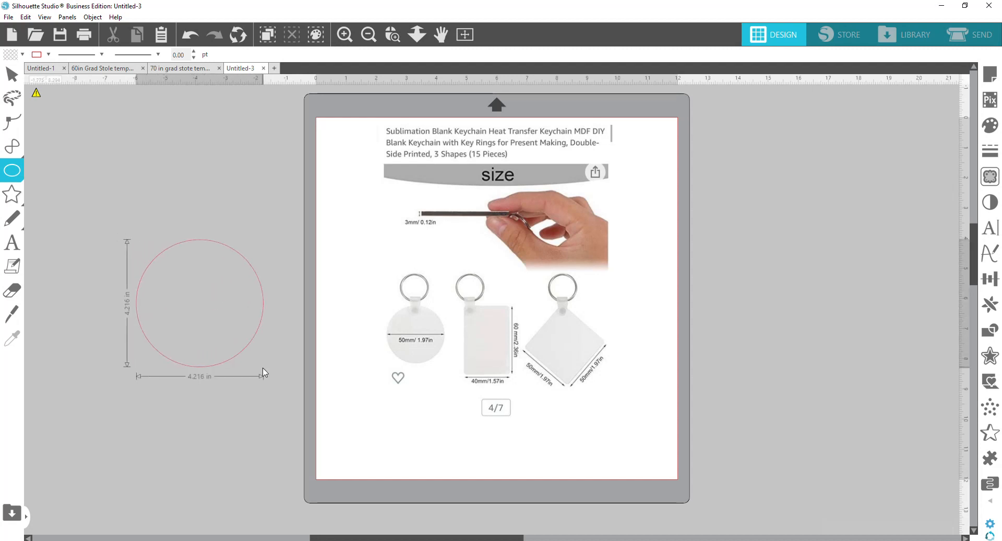
click(200, 303)
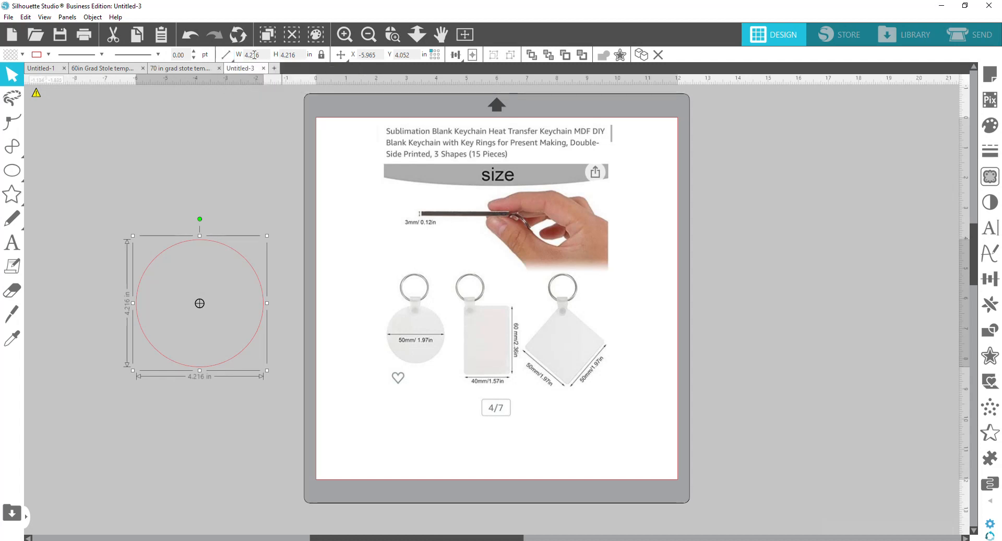
click(253, 55)
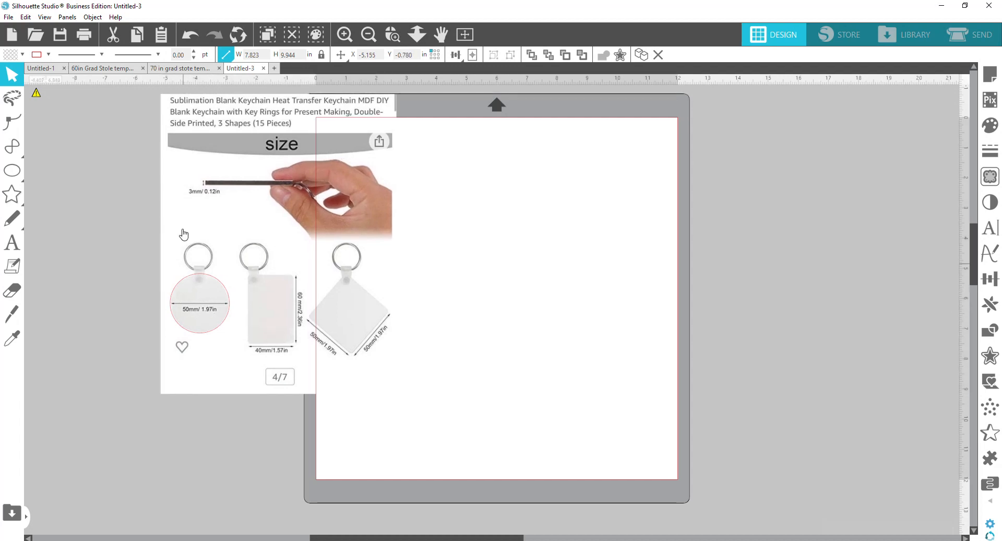
Add a small ring-hole circle inside the top of the 1.970 in circle, then deselect
click(392, 34)
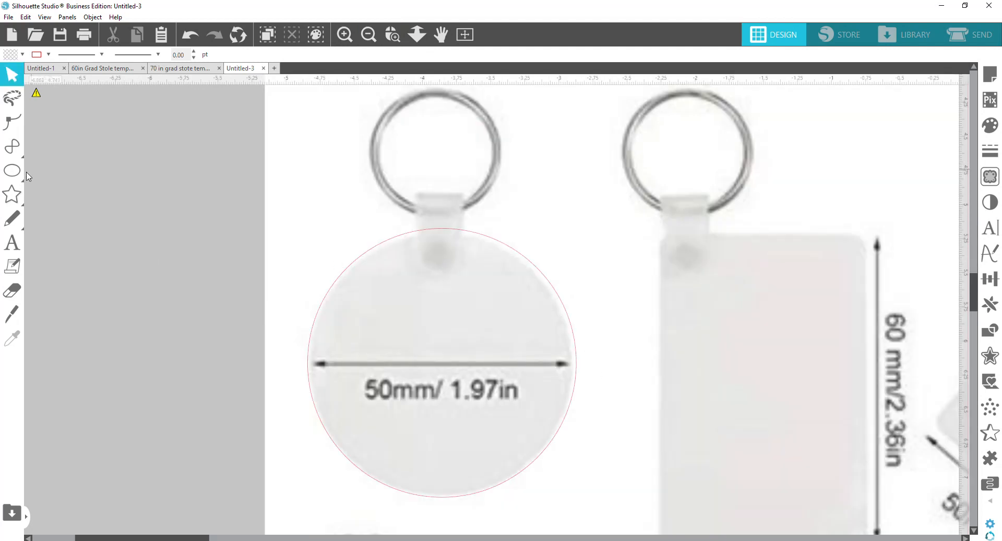
click(12, 171)
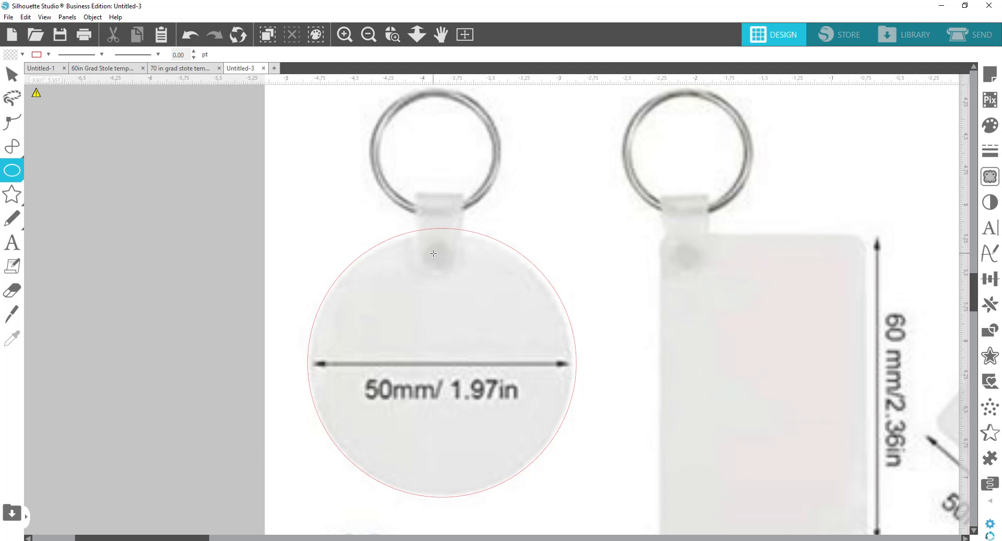
mouse_move(437, 256)
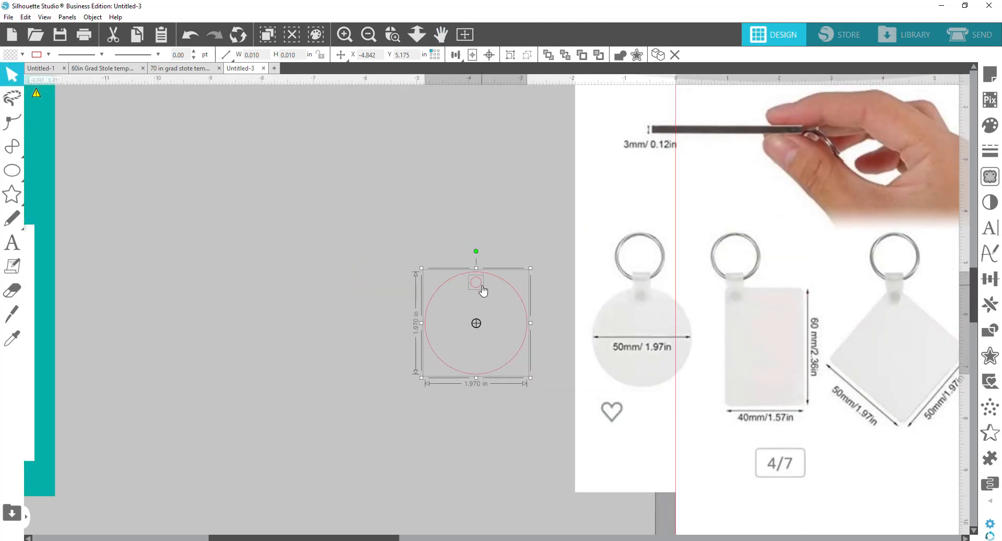
click(505, 264)
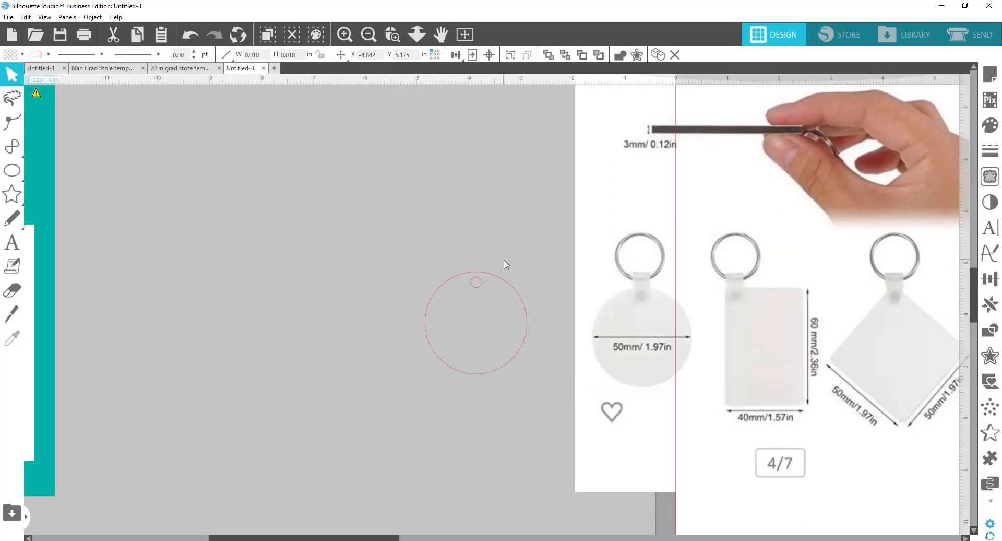
Select the circle and its hole and preview a 0.125 in offset around them
right_click(476, 322)
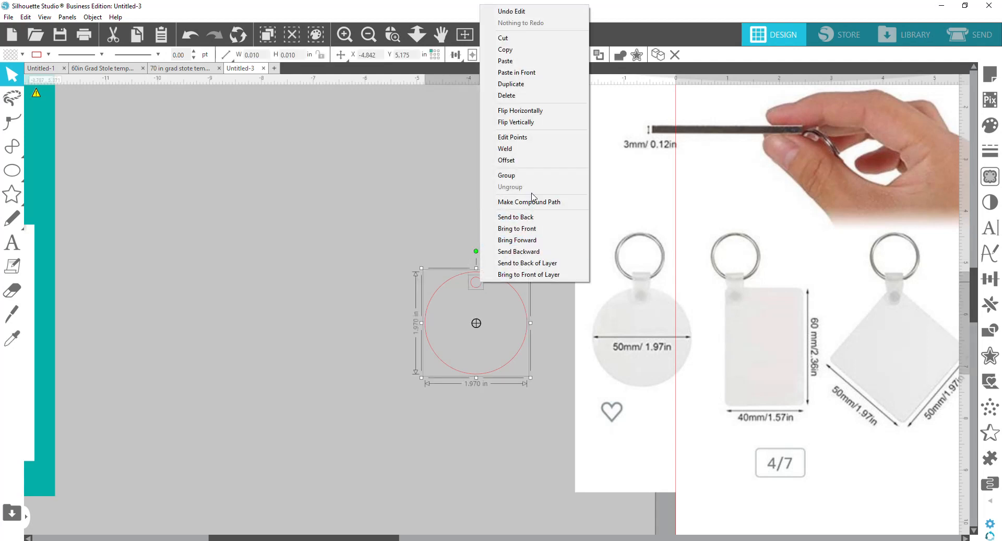
click(507, 175)
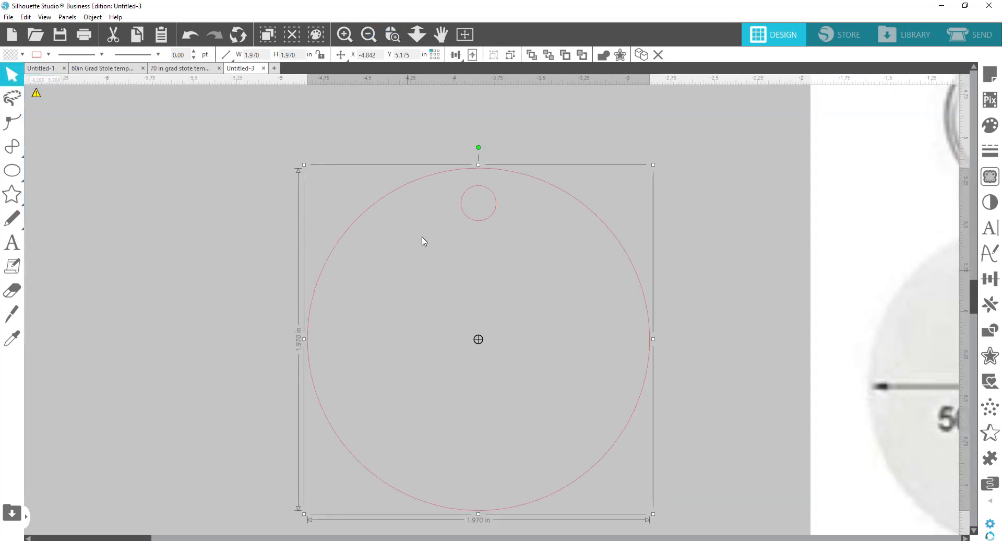
mouse_move(520, 251)
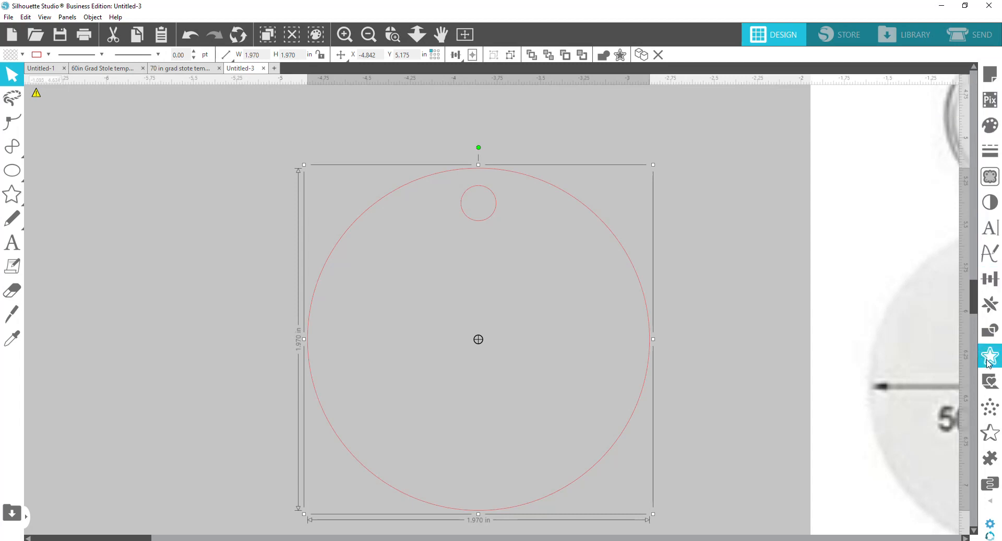
click(989, 355)
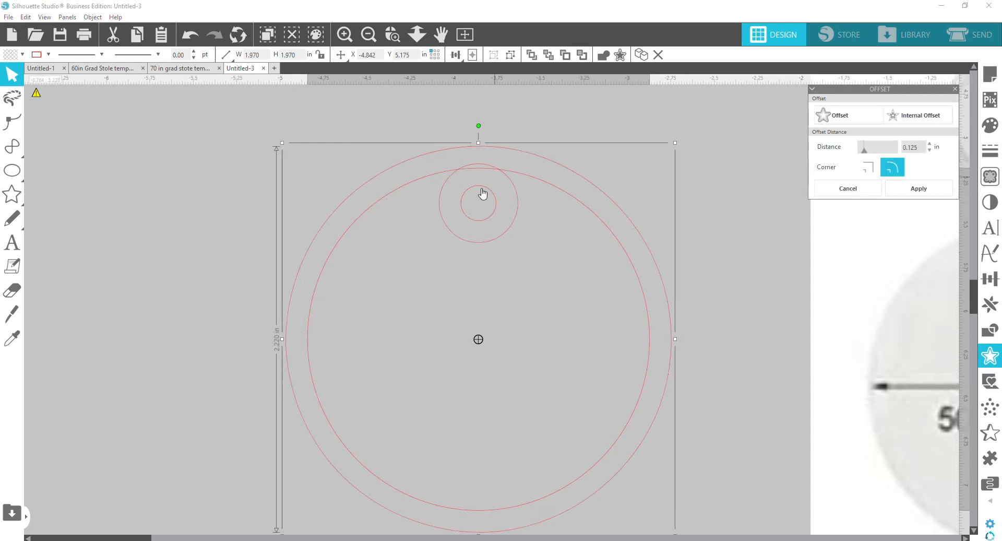
mouse_move(634, 156)
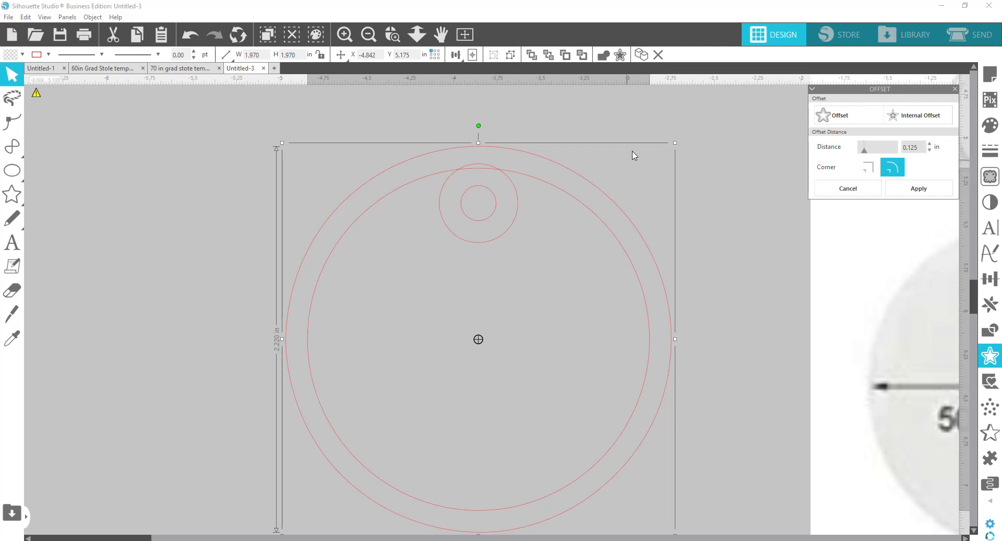
mouse_move(652, 148)
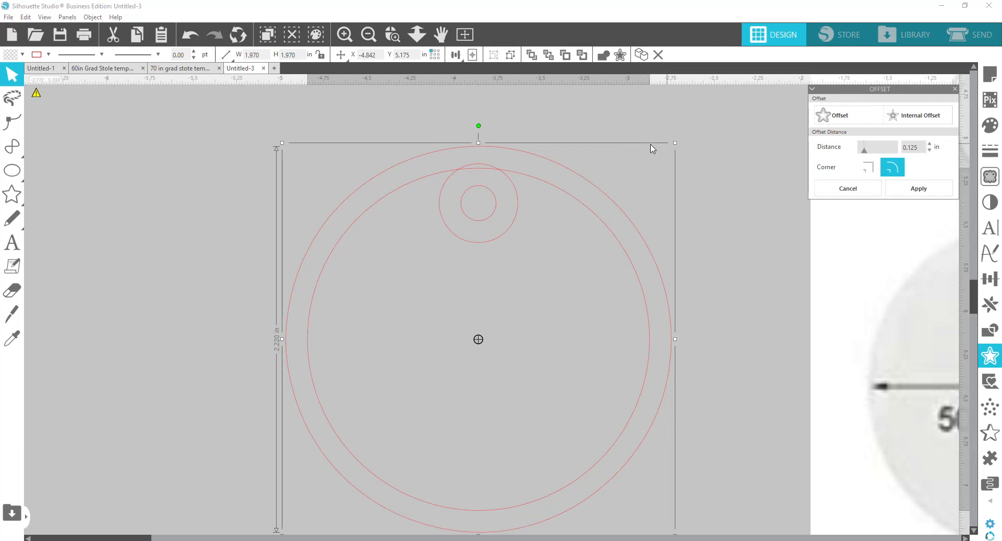
mouse_move(514, 96)
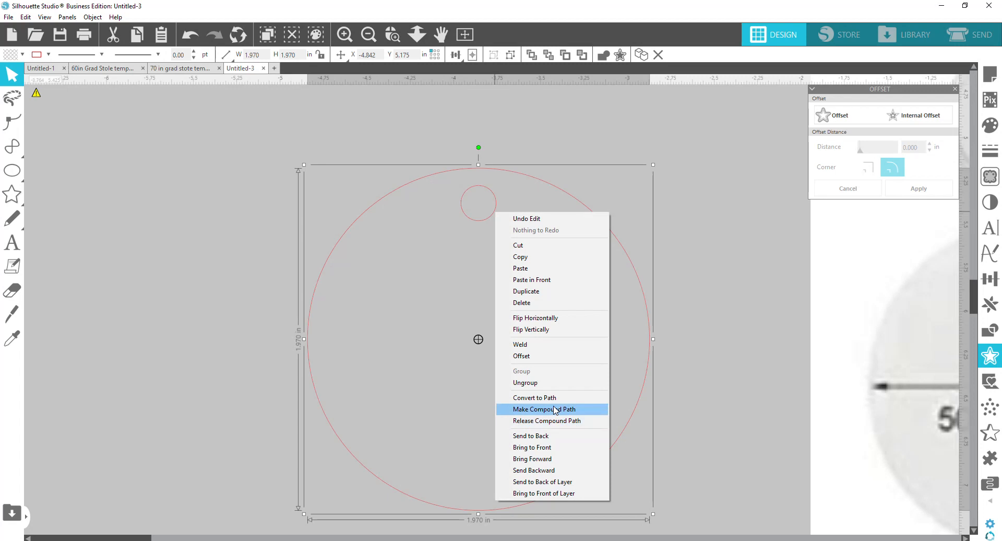
Combine circle and hole into a compound path and apply a 0.025 in outer offset
click(543, 409)
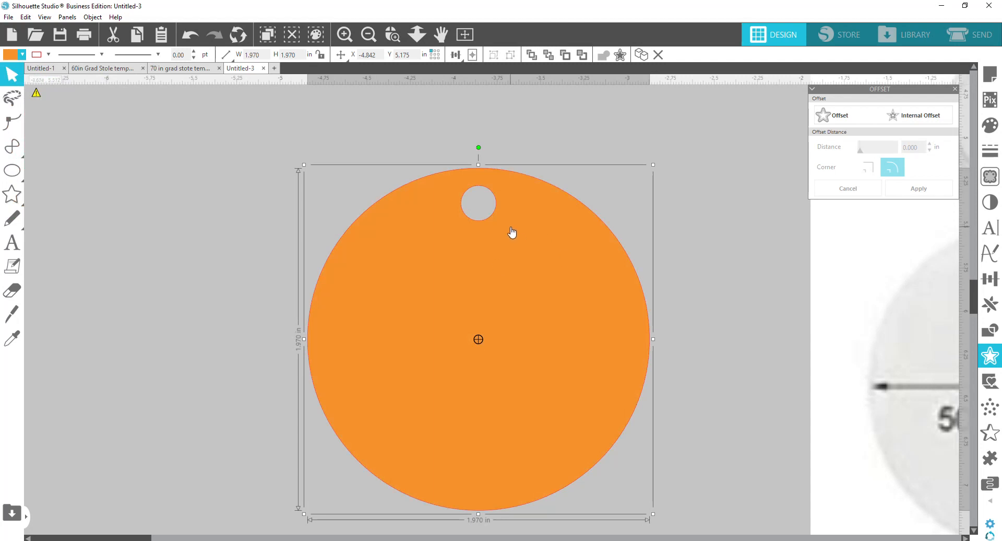
click(837, 115)
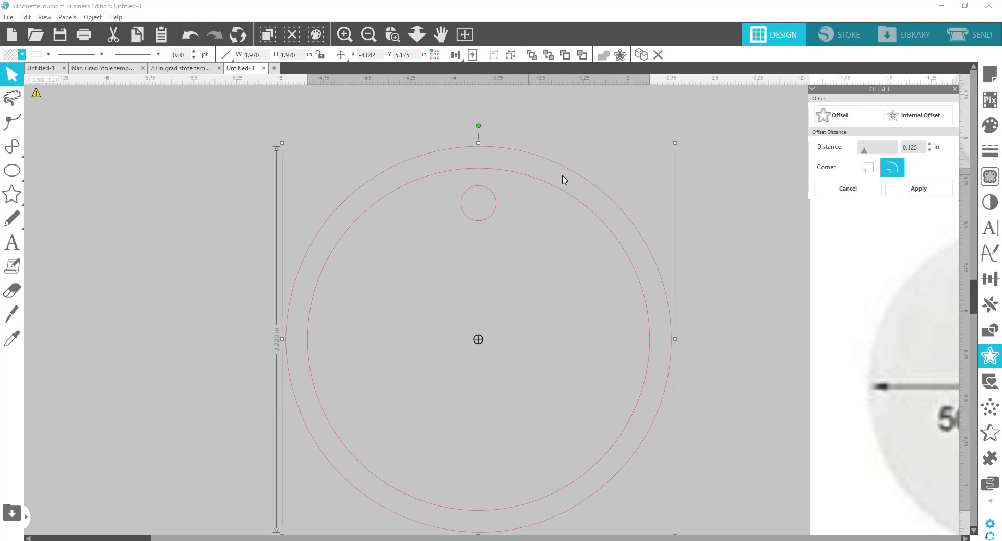
mouse_move(605, 177)
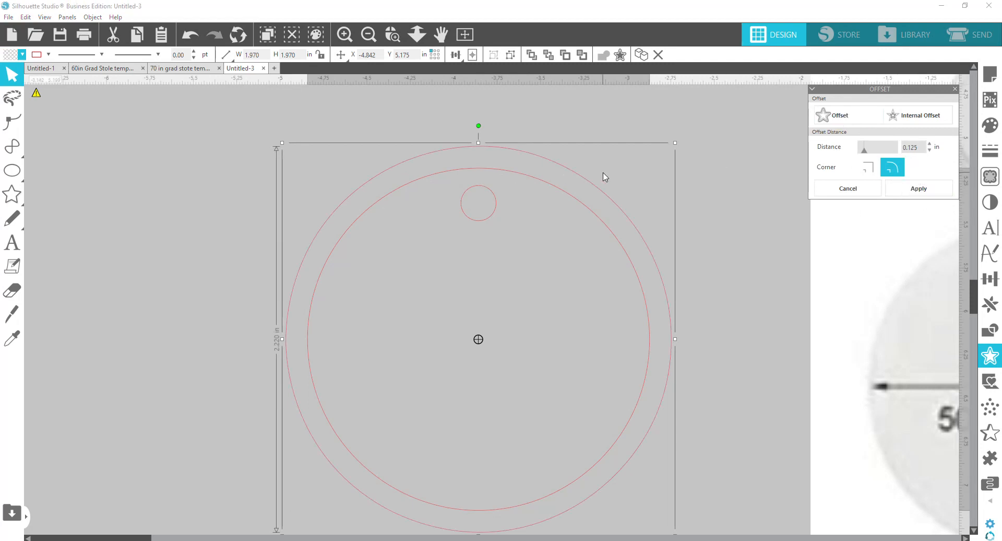
mouse_move(699, 178)
text(0.100)
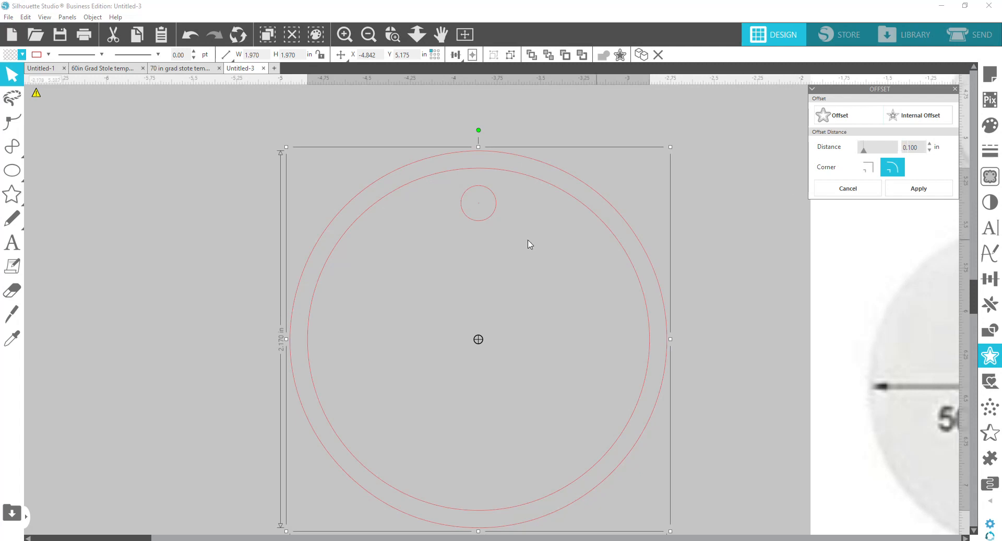
mouse_move(478, 222)
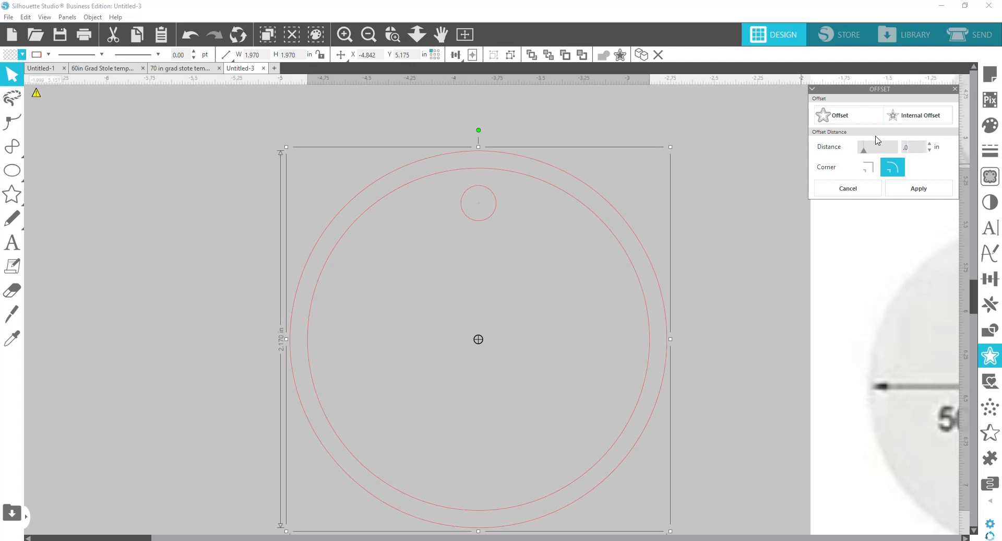
text(0.025)
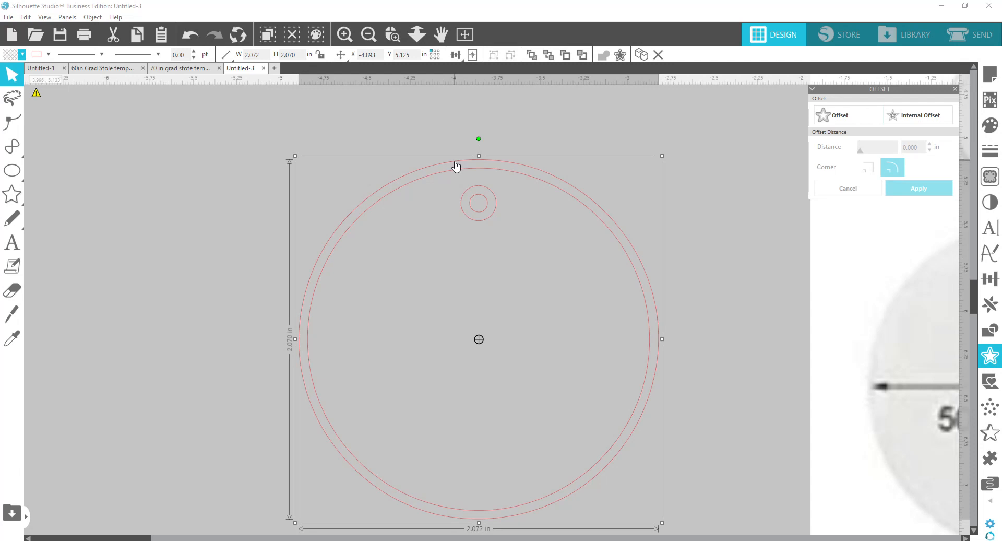
mouse_move(463, 85)
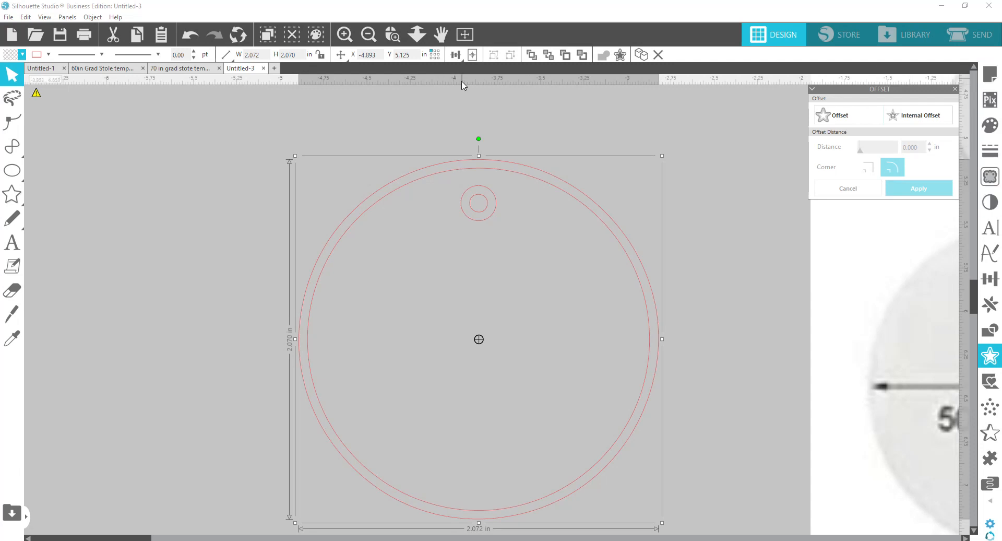
click(47, 54)
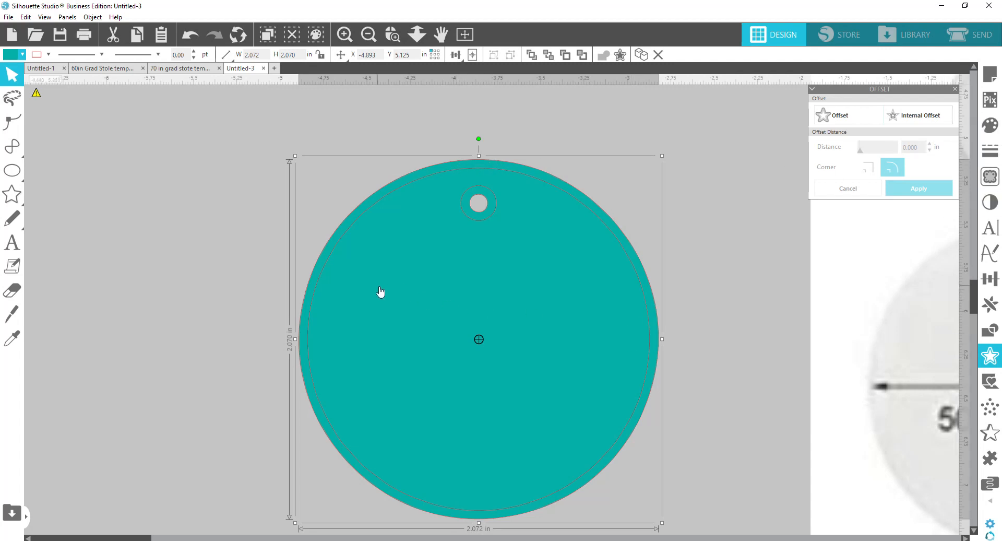
mouse_move(961, 137)
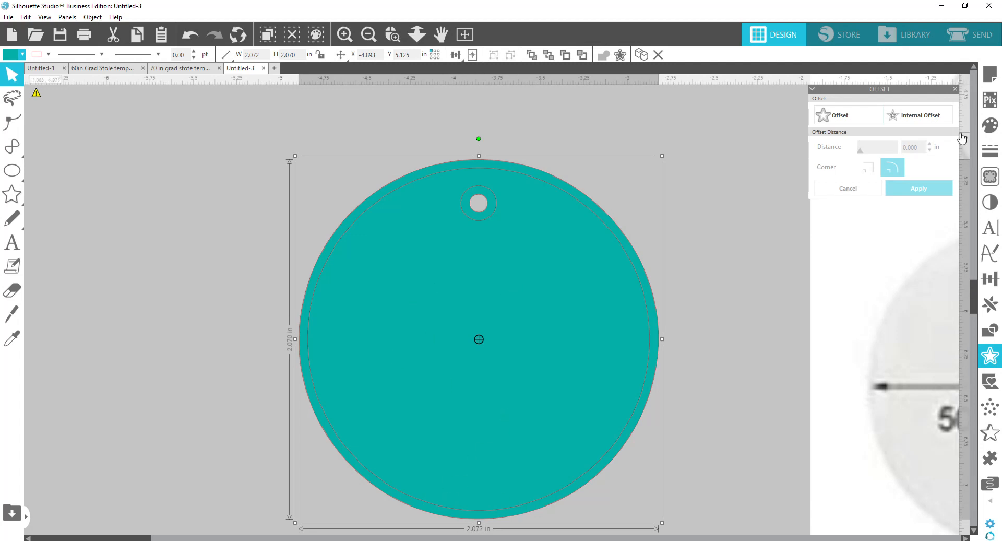
mouse_move(957, 137)
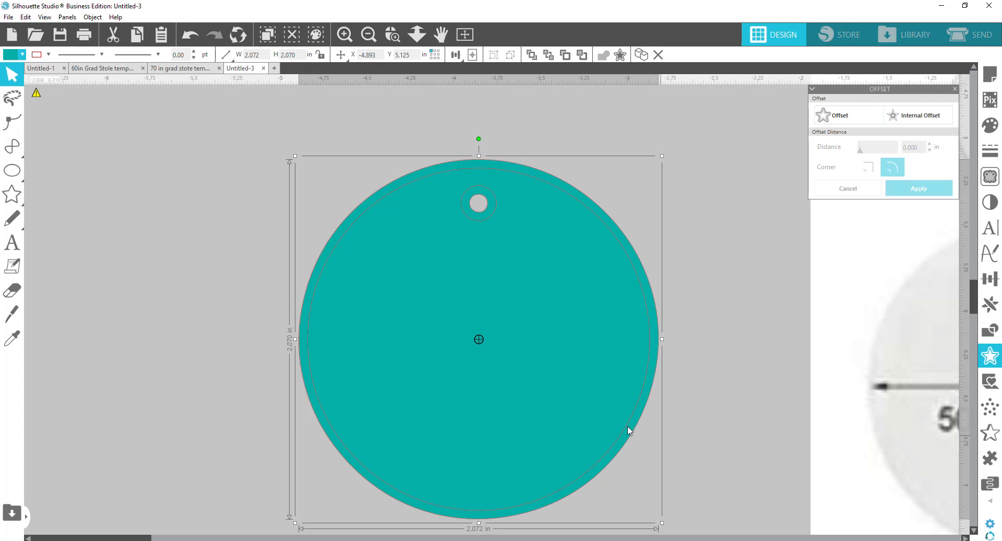
mouse_move(690, 280)
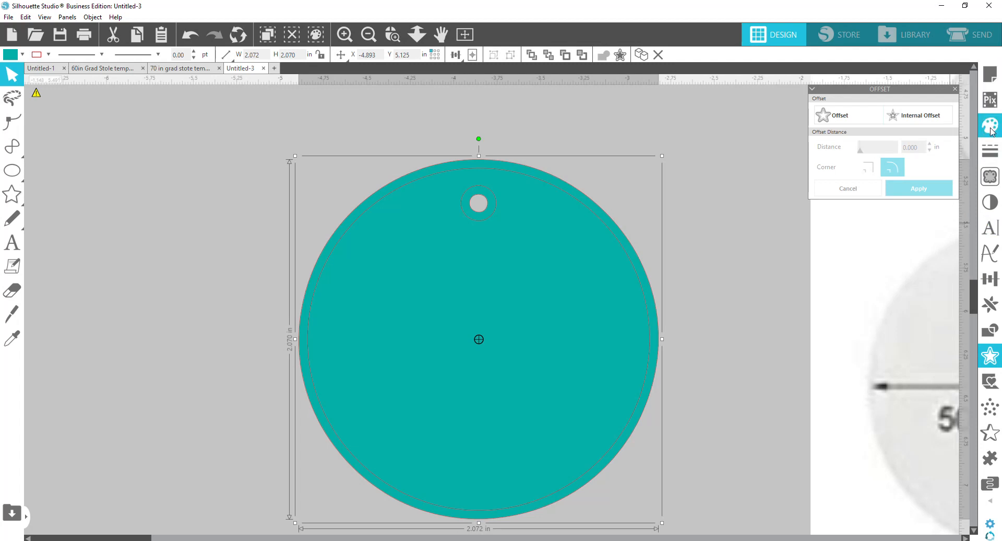
Fill the circle keychain template with a pale aqua bokeh pattern
click(990, 126)
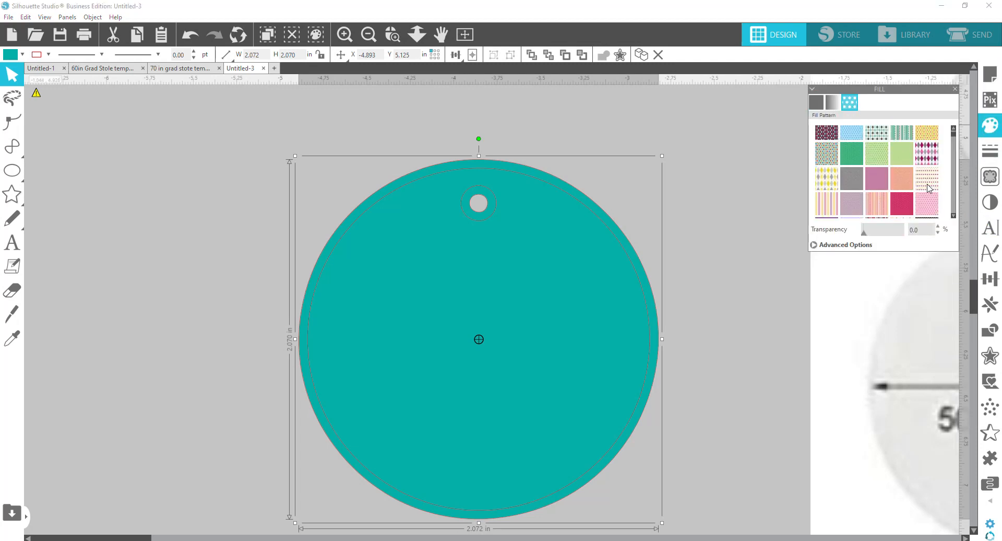
scroll(down, 3)
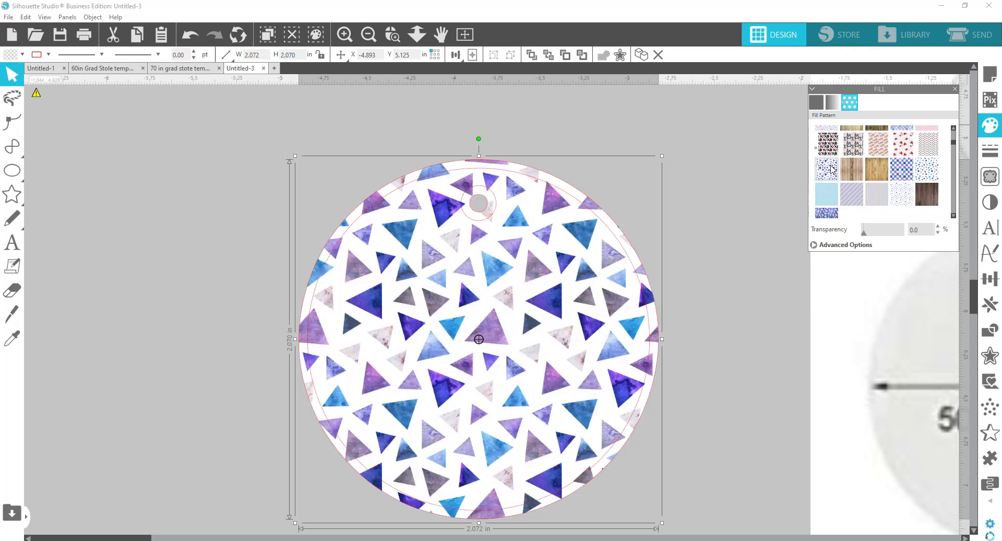
mouse_move(587, 306)
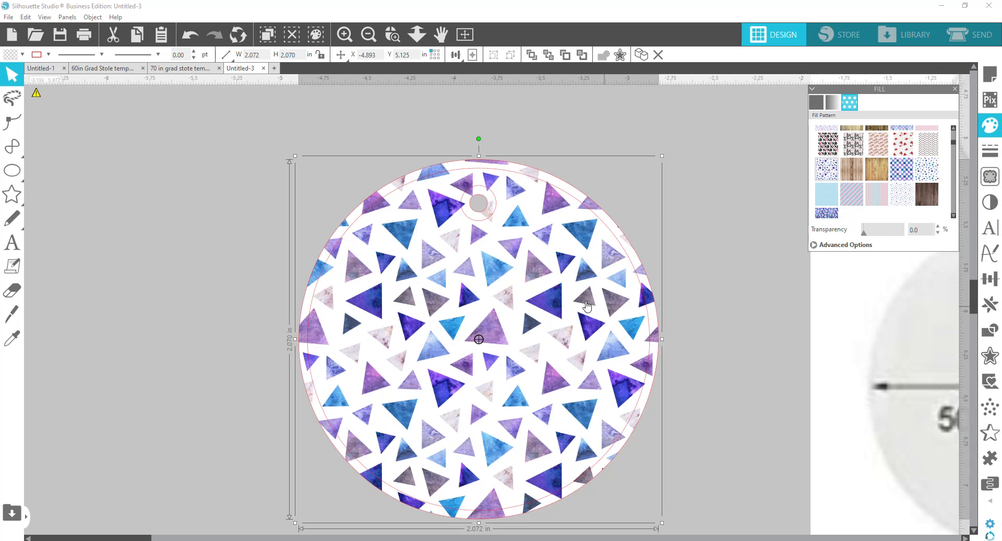
mouse_move(878, 203)
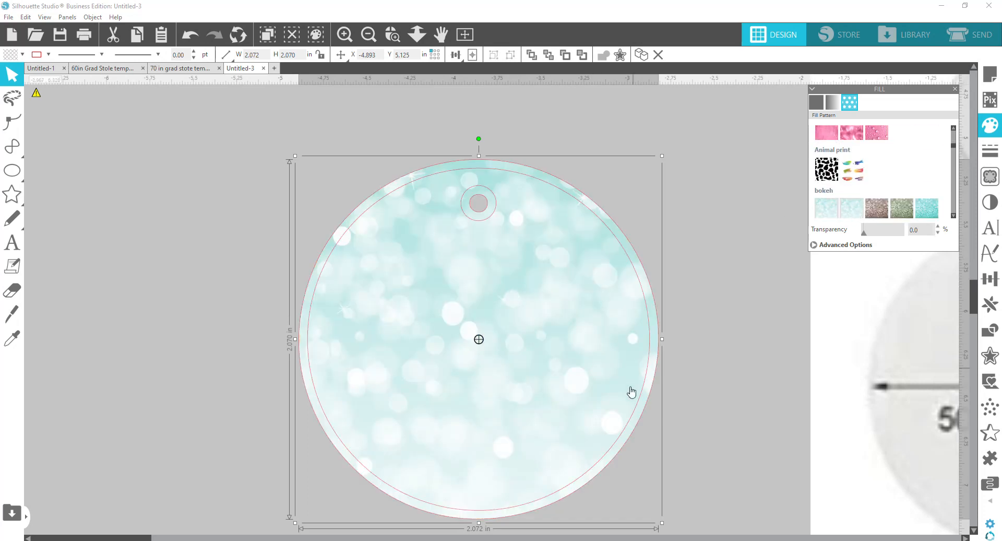
mouse_move(572, 487)
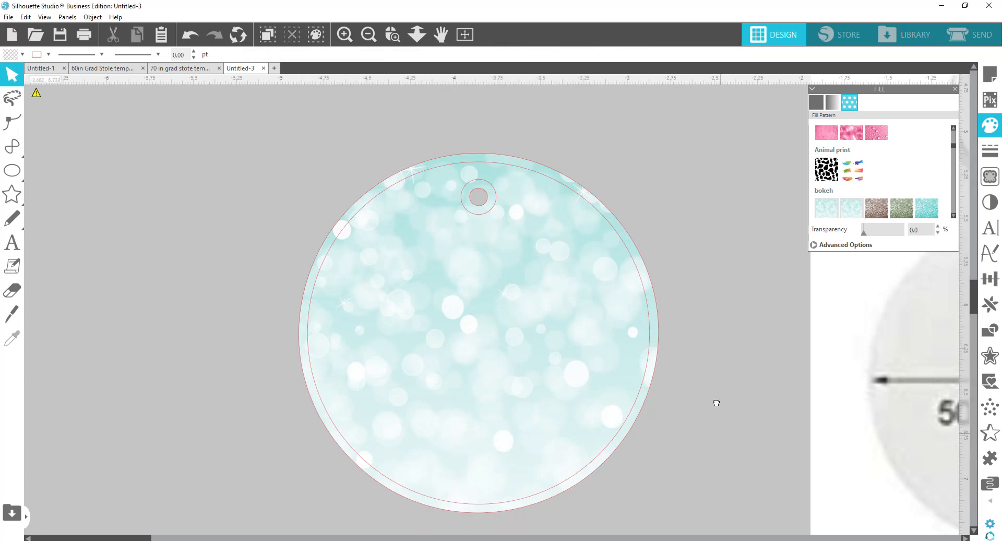
Draw a rectangle, size it 1.57 × 2.36 in, and place it over the rectangular keychain
click(416, 34)
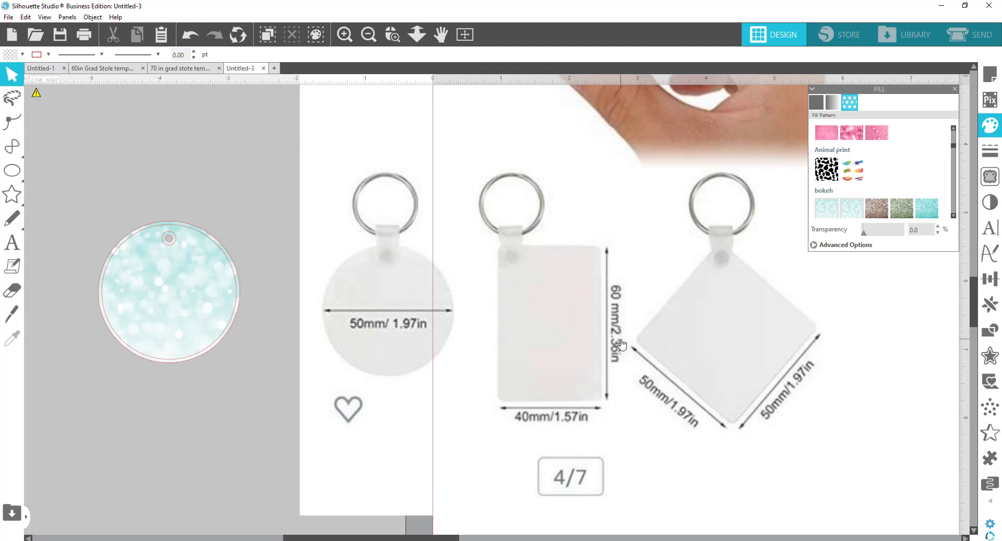
mouse_move(563, 427)
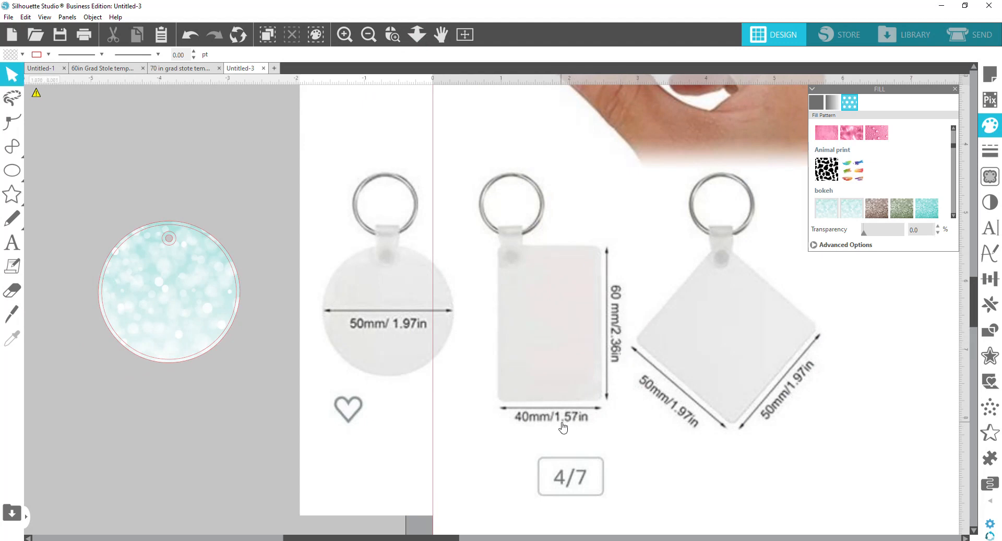
click(12, 170)
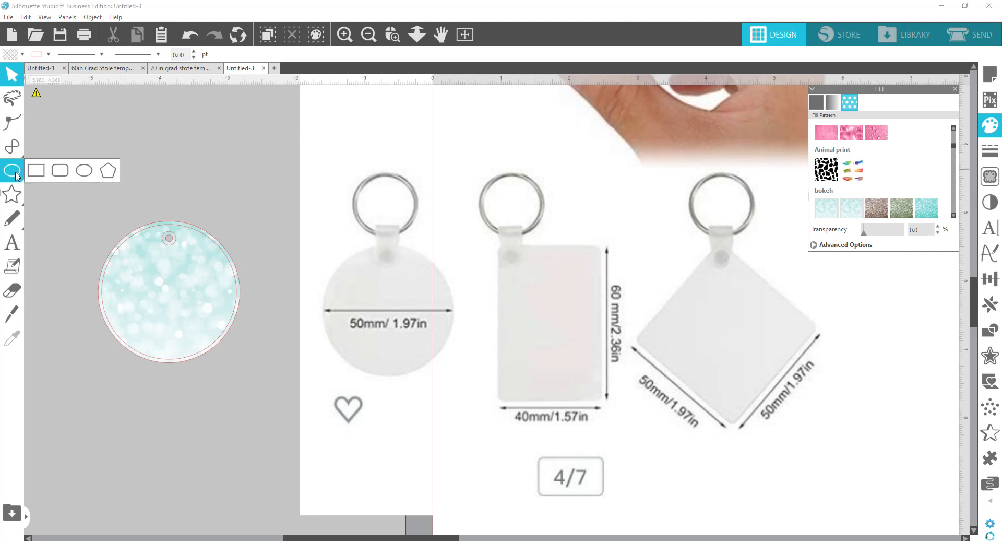
click(35, 171)
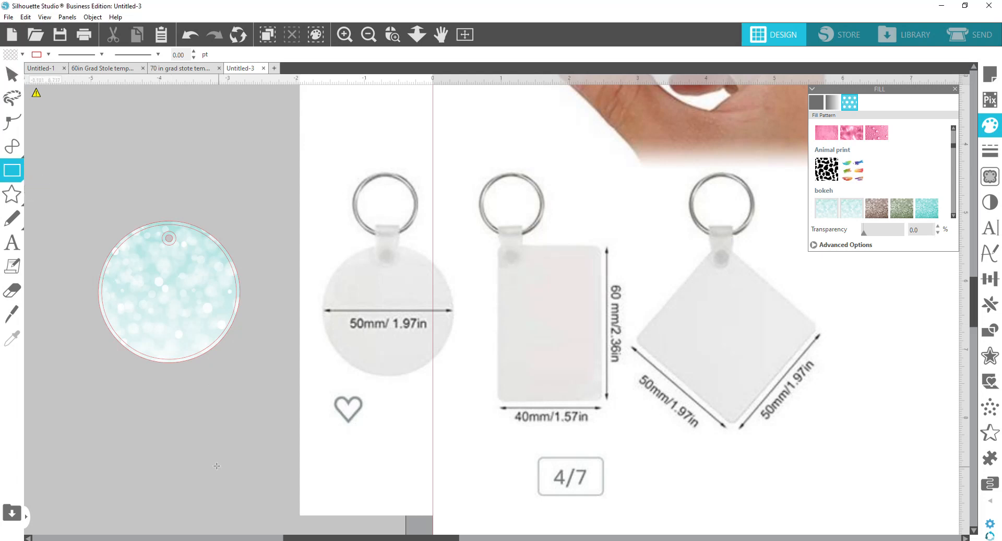
drag(144, 401, 209, 501)
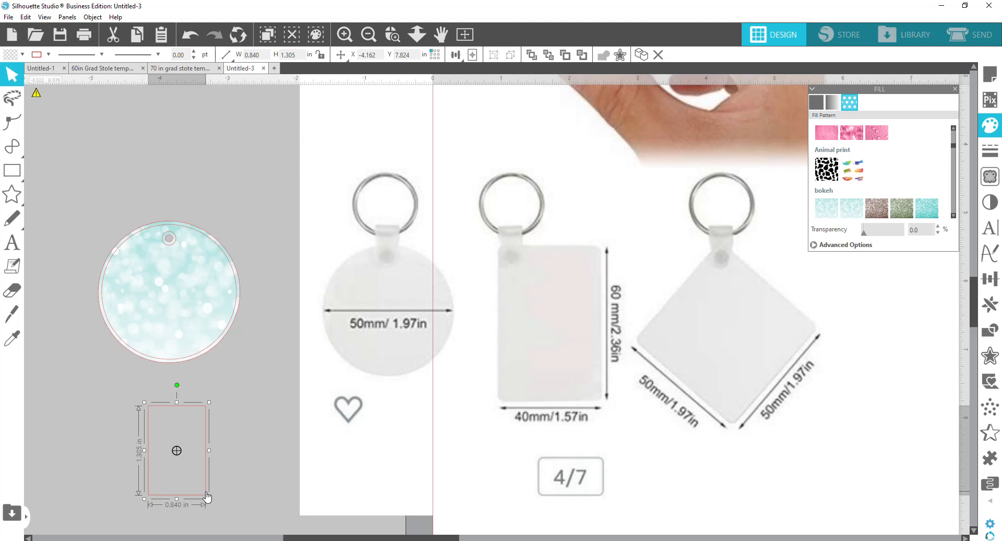
mouse_move(214, 496)
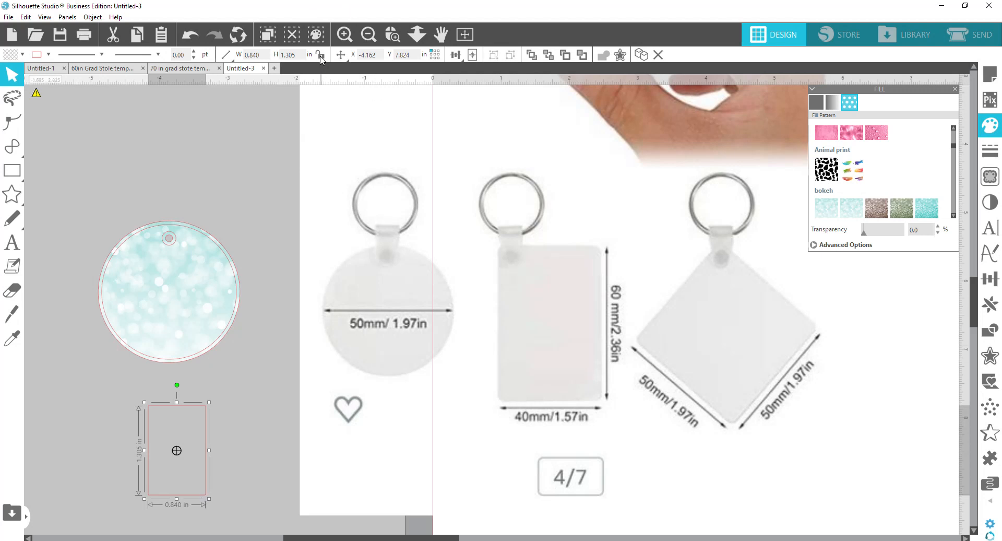
mouse_move(321, 59)
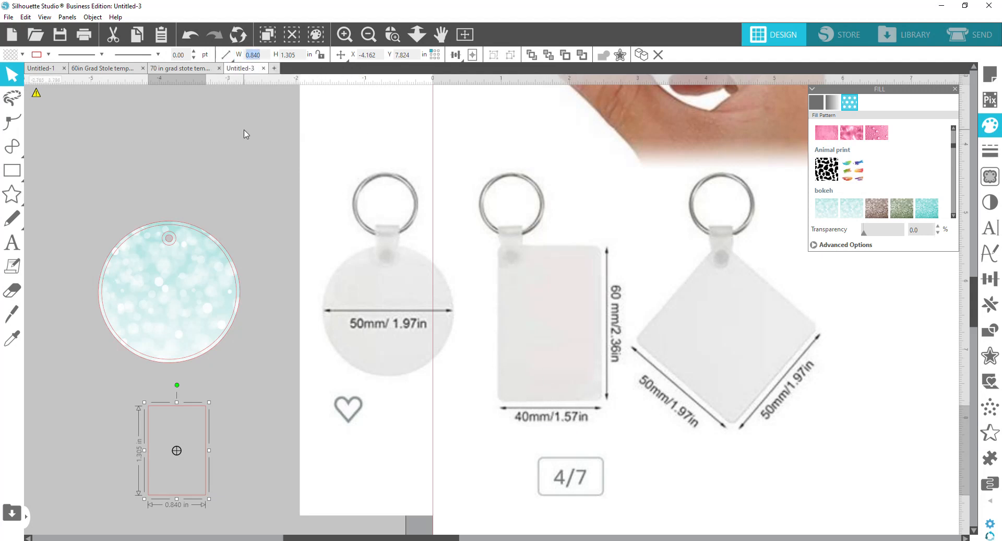
text(1.570)
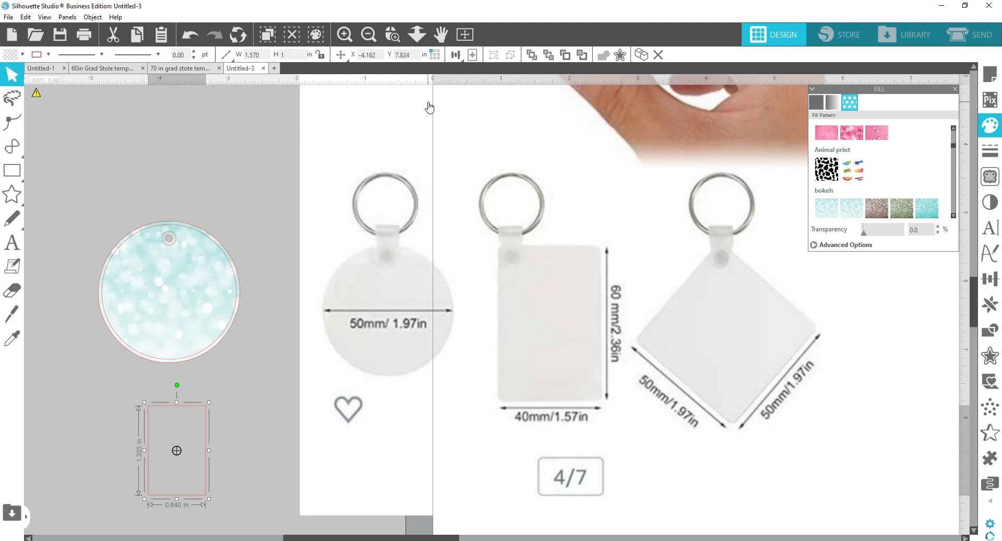
text(2.360)
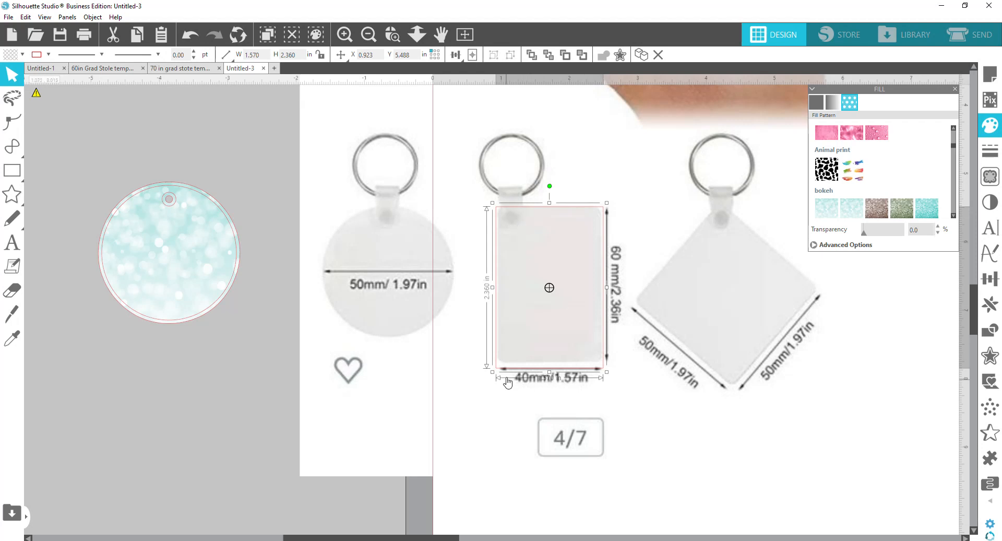
mouse_move(619, 270)
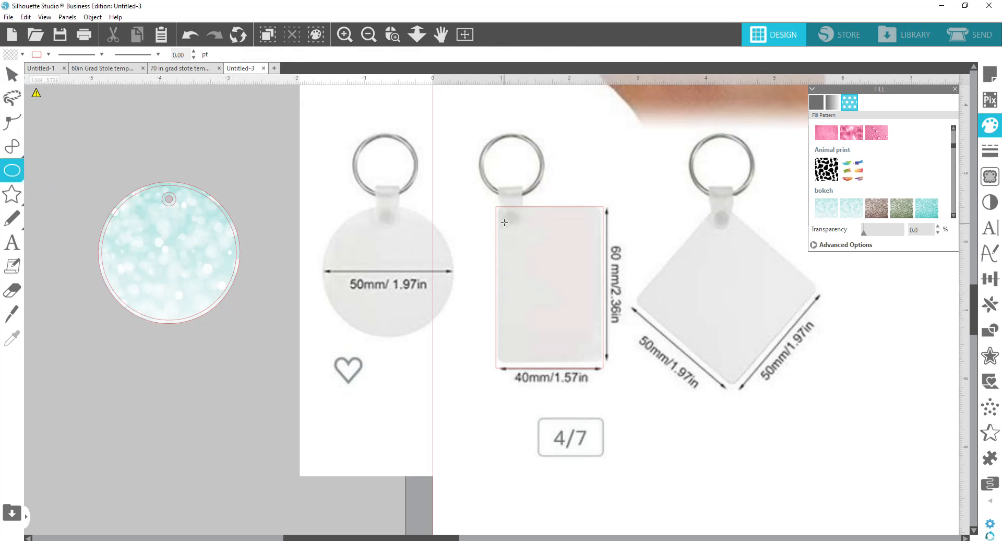
mouse_move(512, 217)
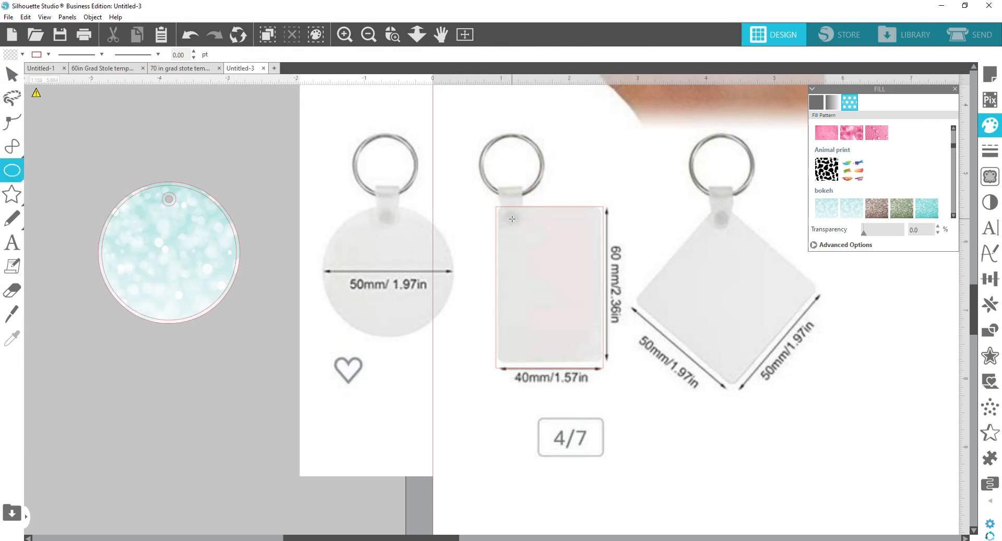
mouse_move(512, 217)
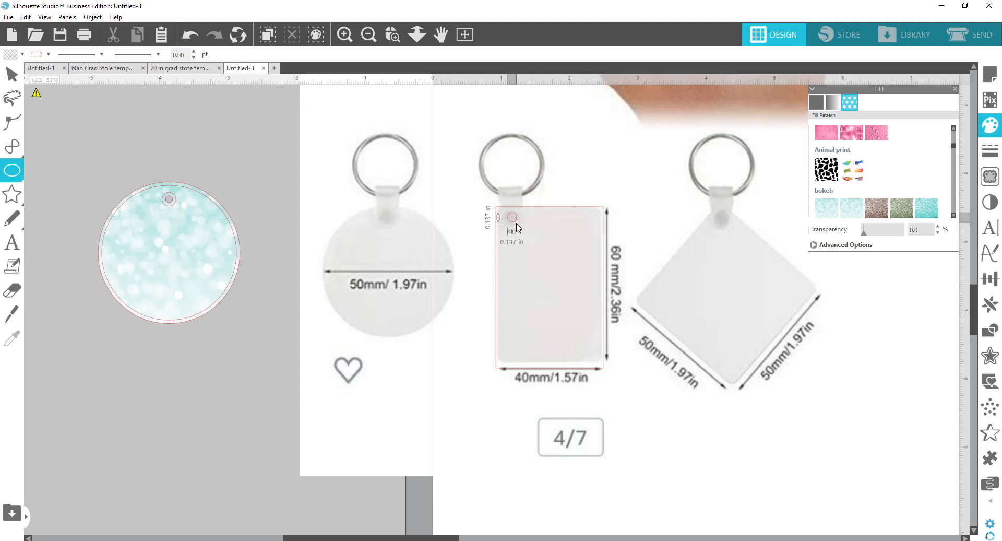
Add a ring hole to the rectangle, combine them, and apply a 0.05 in offset
drag(512, 217, 513, 220)
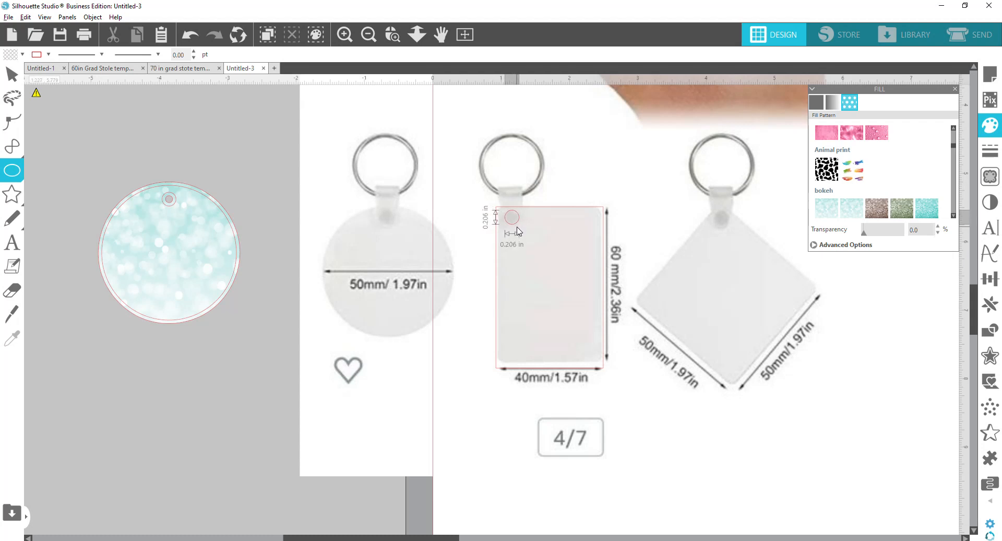
click(512, 217)
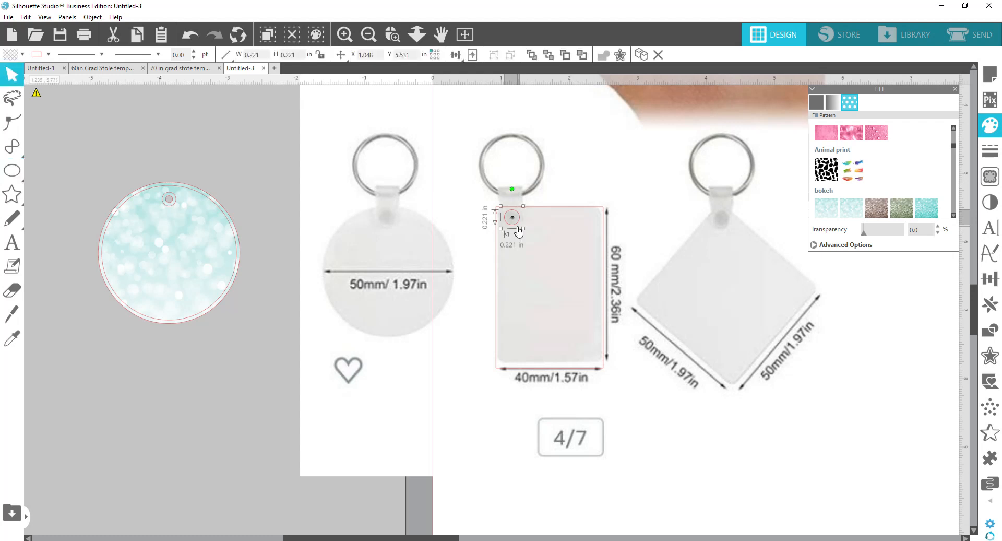
mouse_move(518, 232)
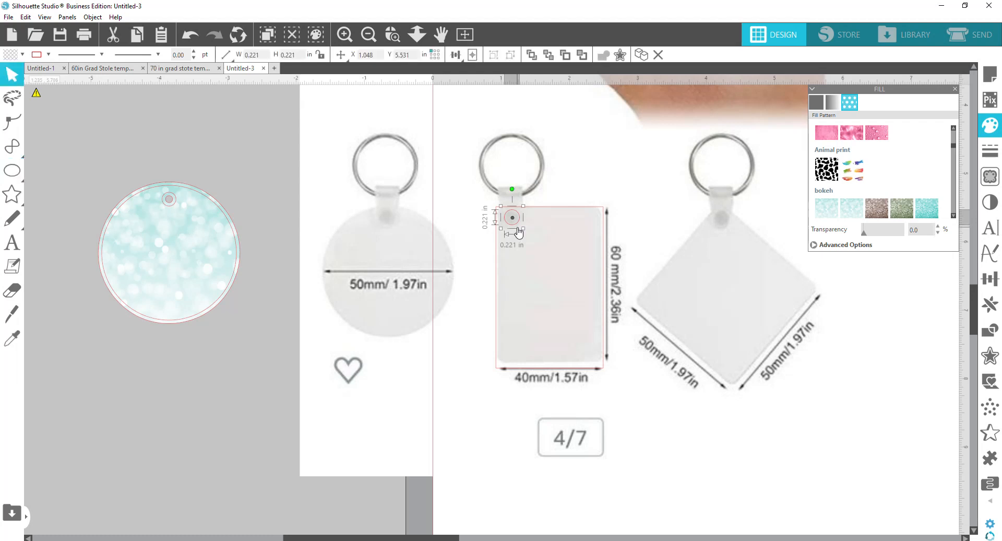
mouse_move(493, 179)
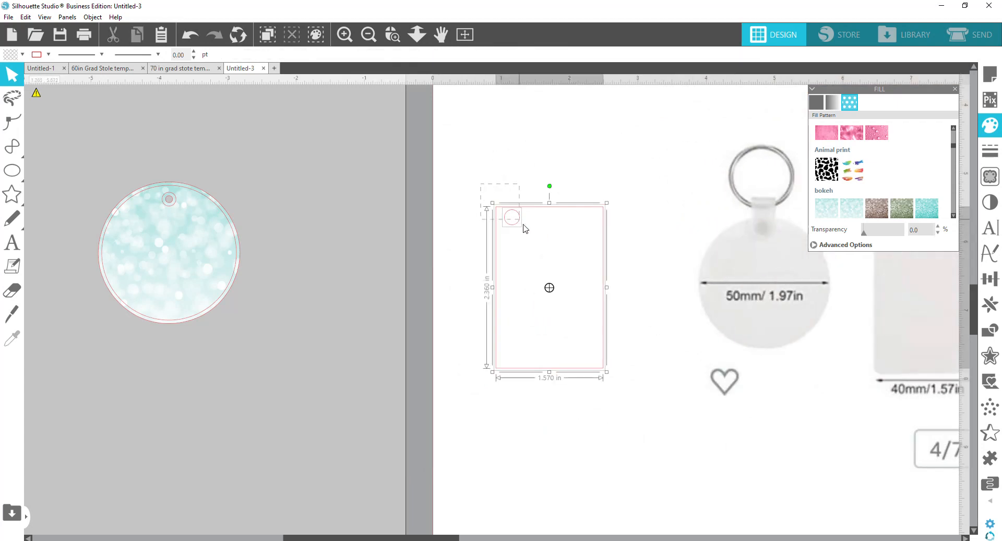
drag(549, 287, 271, 416)
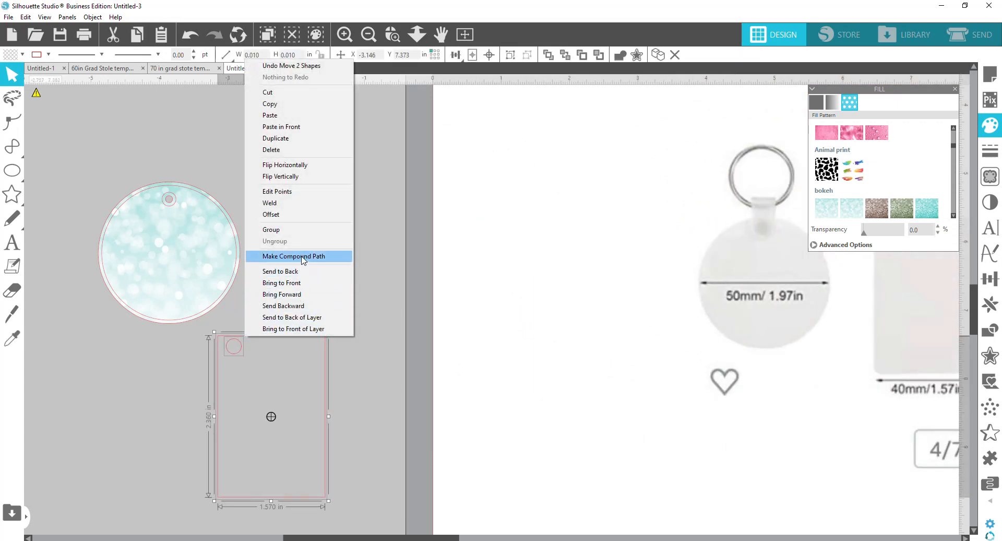
click(293, 256)
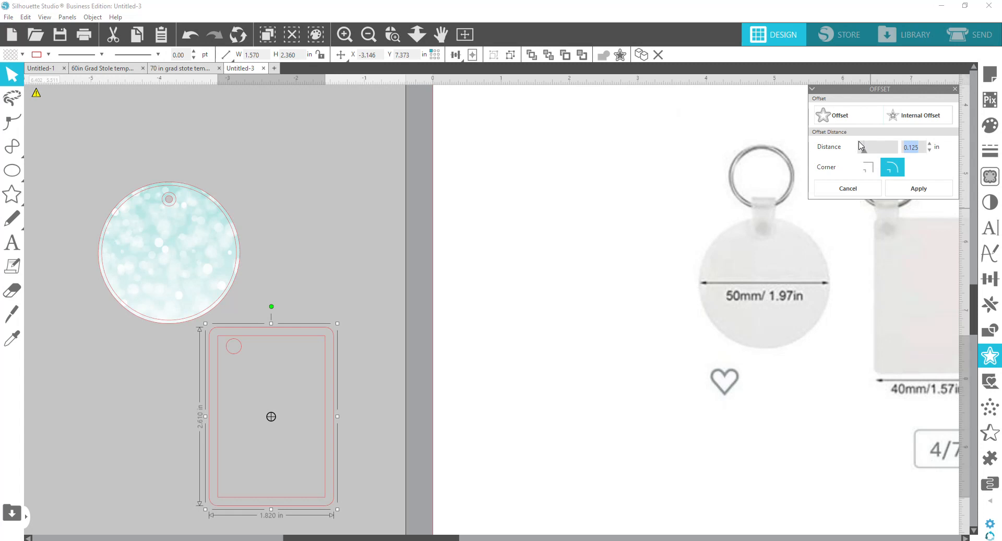
text(.050)
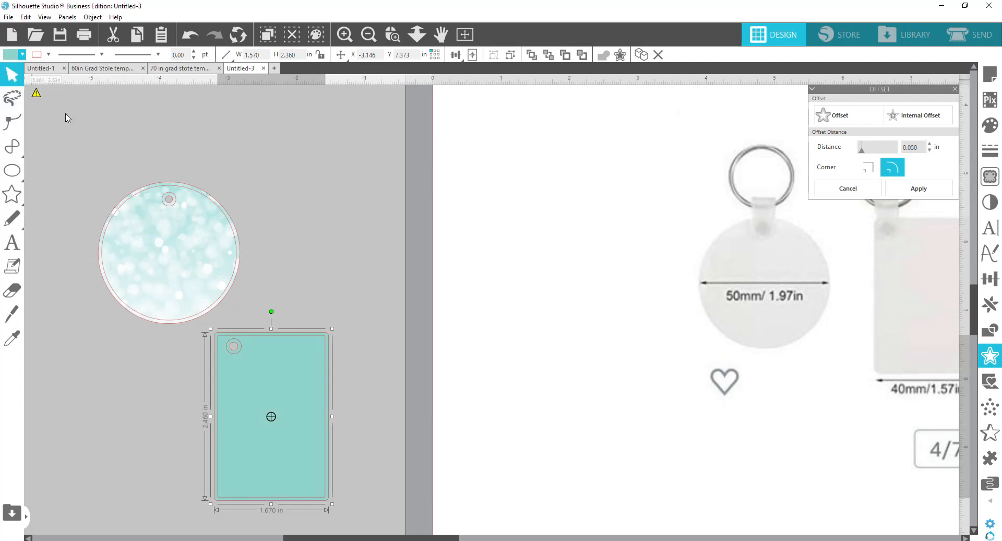
mouse_move(498, 405)
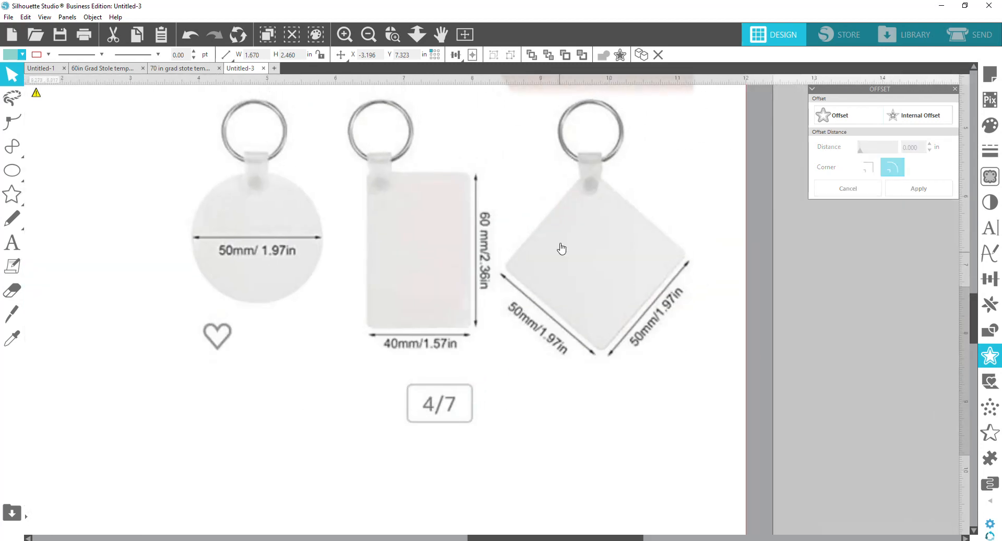
mouse_move(575, 238)
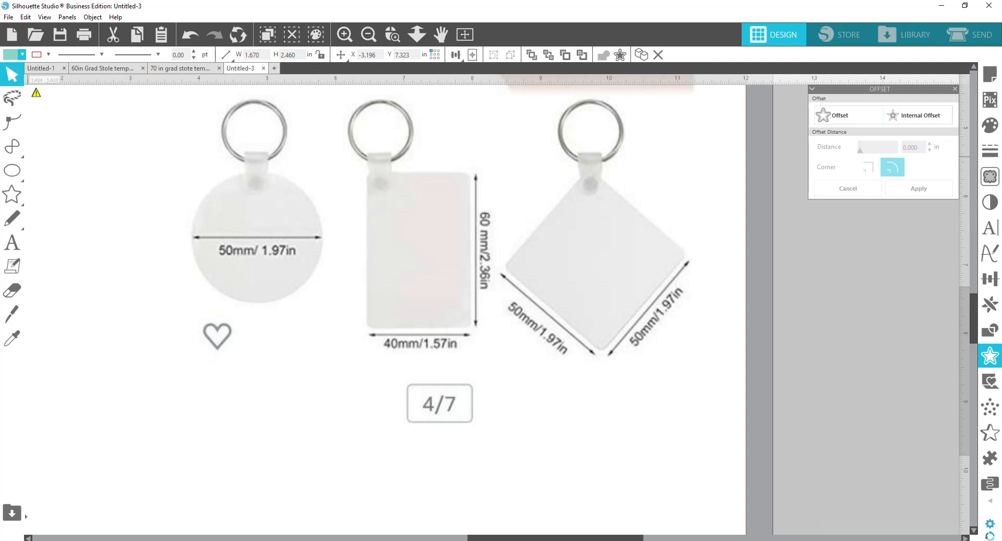
Draw a 1.970 × 1.970 in square to the right of the photo
click(12, 172)
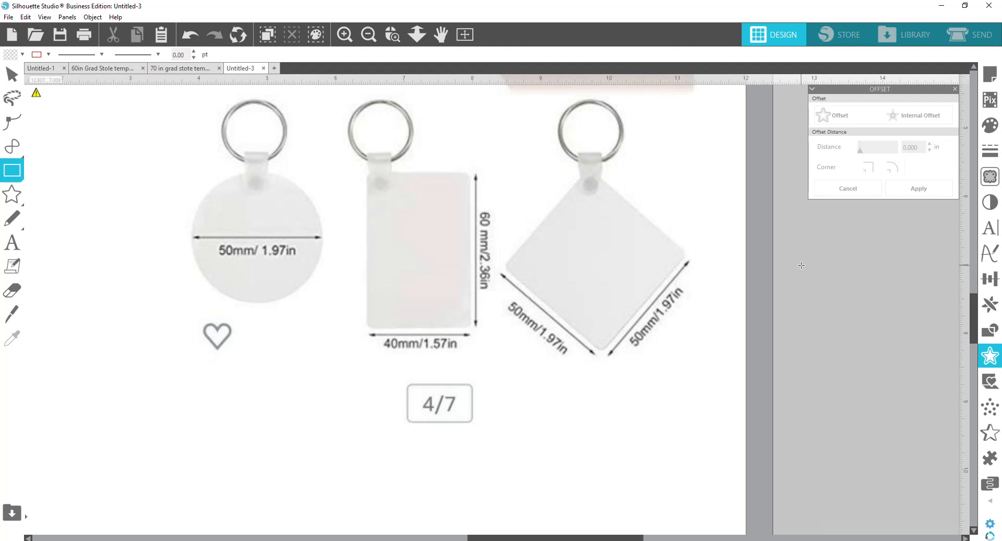
drag(803, 265, 859, 323)
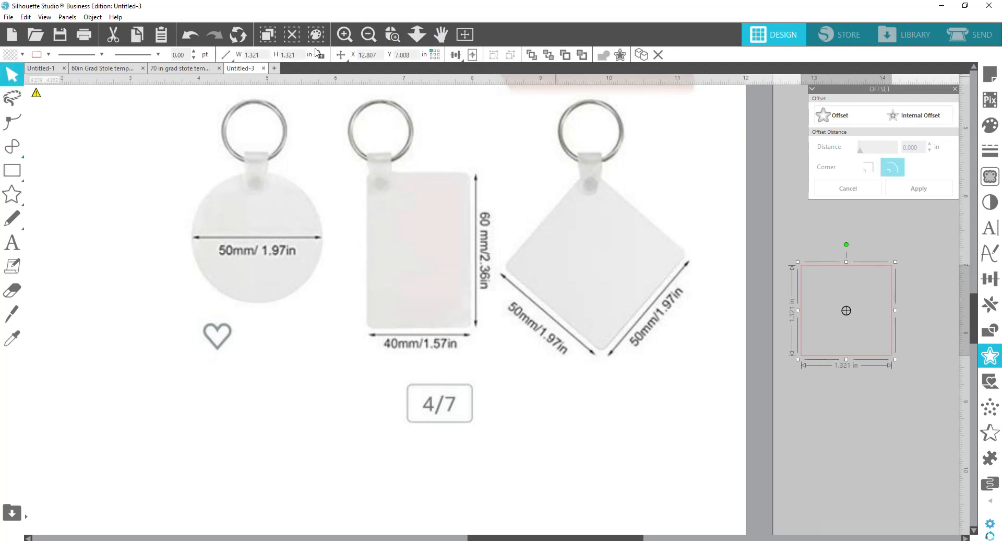
mouse_move(319, 58)
text(1.970)
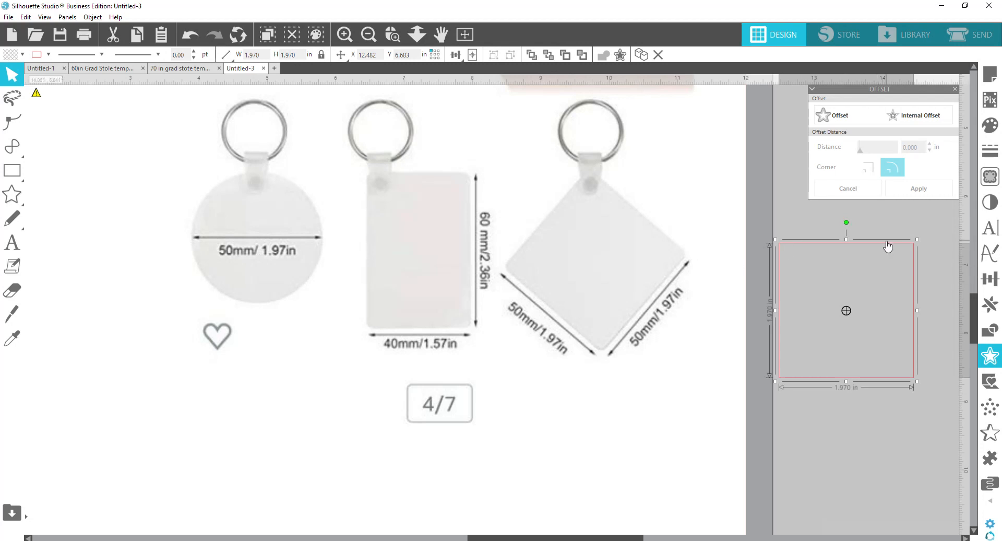
mouse_move(989, 228)
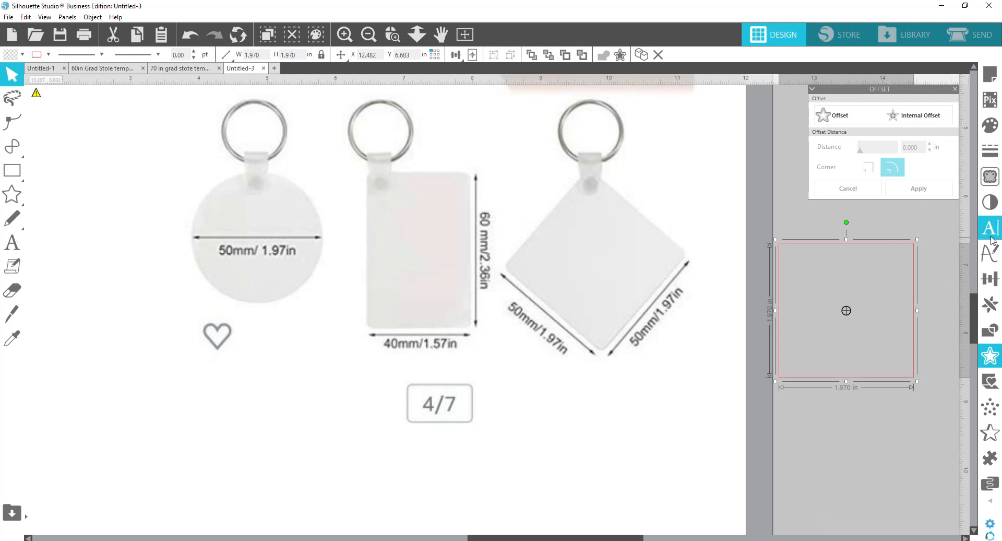
Rotate the square 45° and lay it over the diamond keychain
click(989, 279)
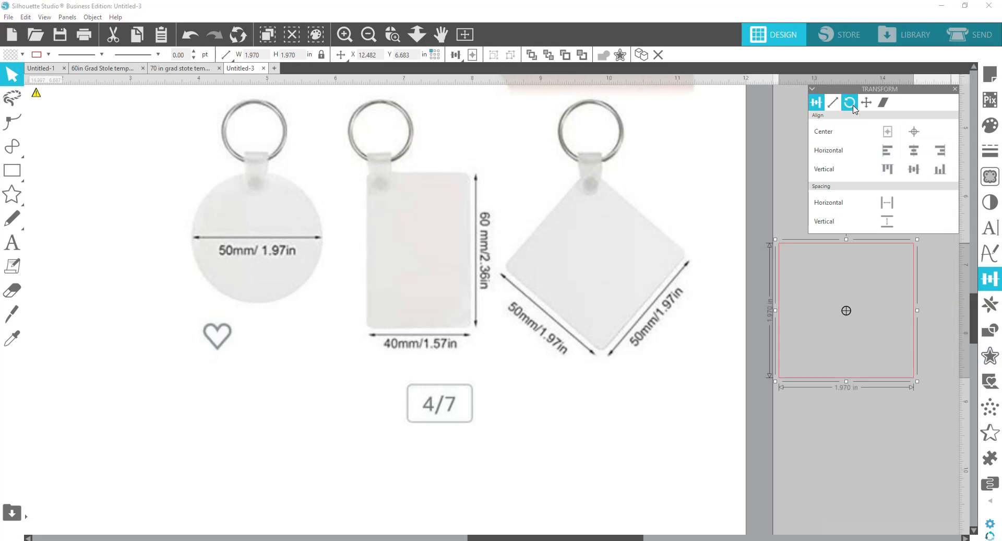
click(850, 102)
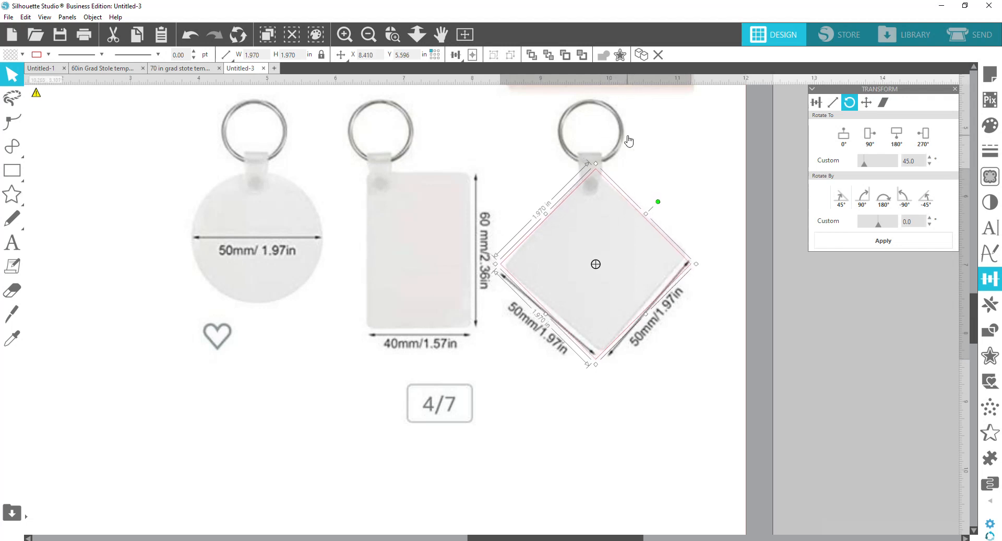
mouse_move(621, 169)
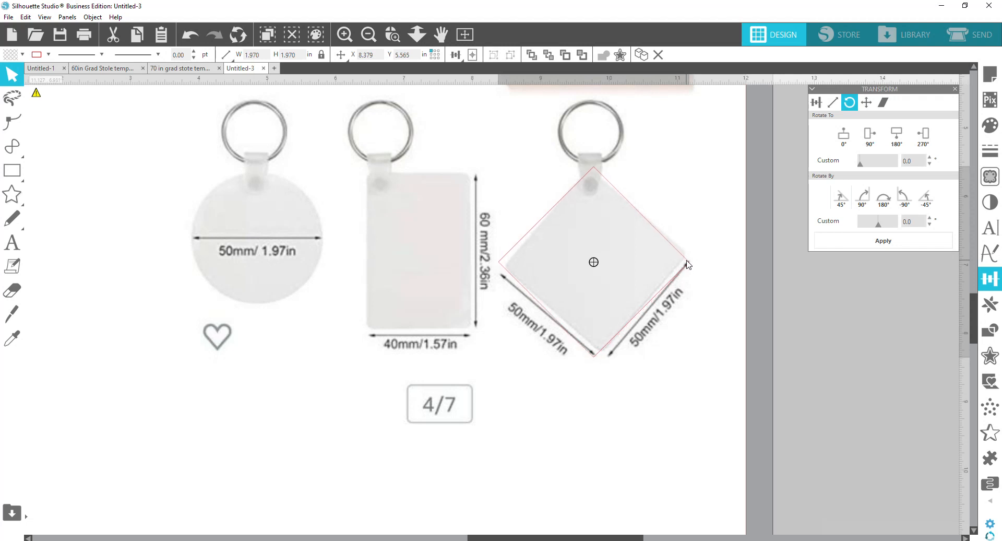
Add a small ring-hole circle near the diamond's top corner and preview an outer offset
click(591, 262)
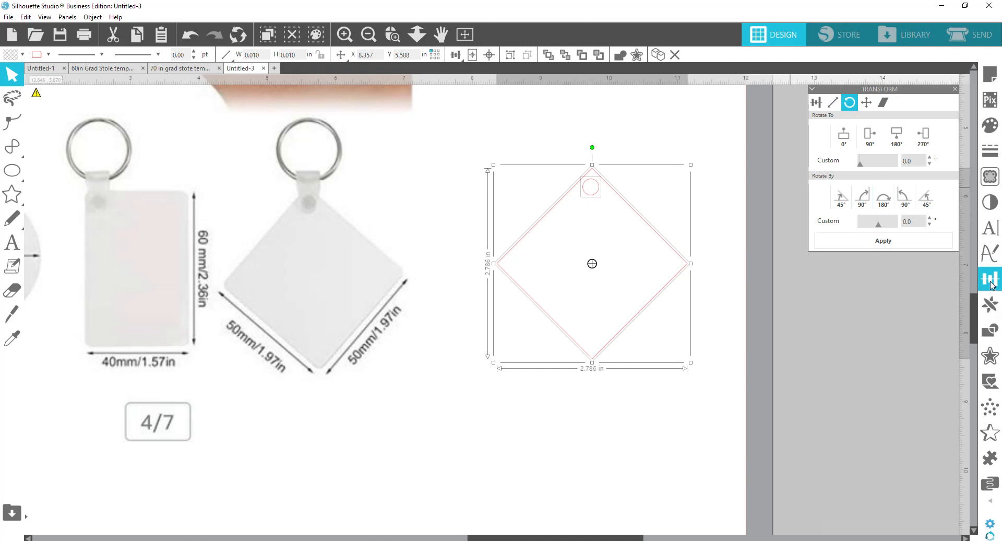
click(817, 102)
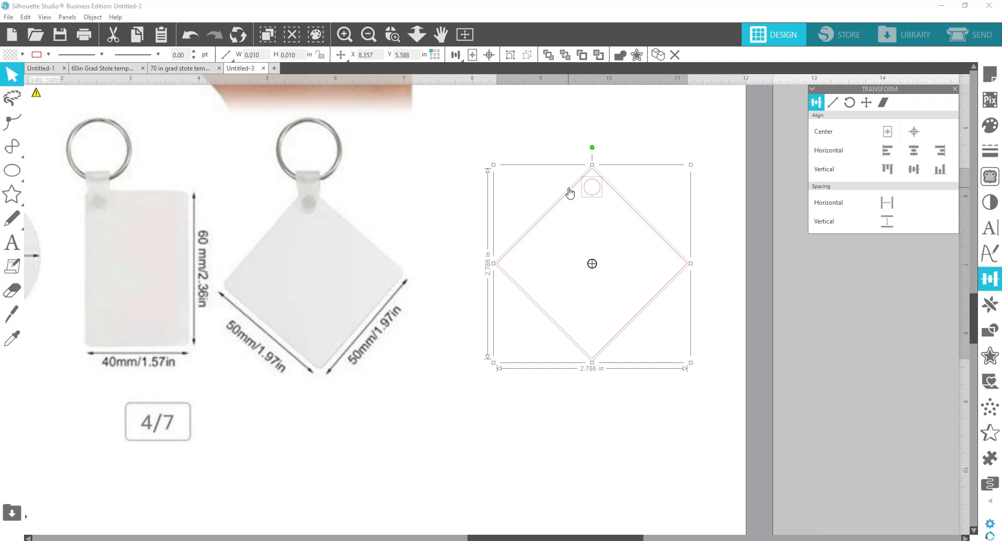
mouse_move(638, 217)
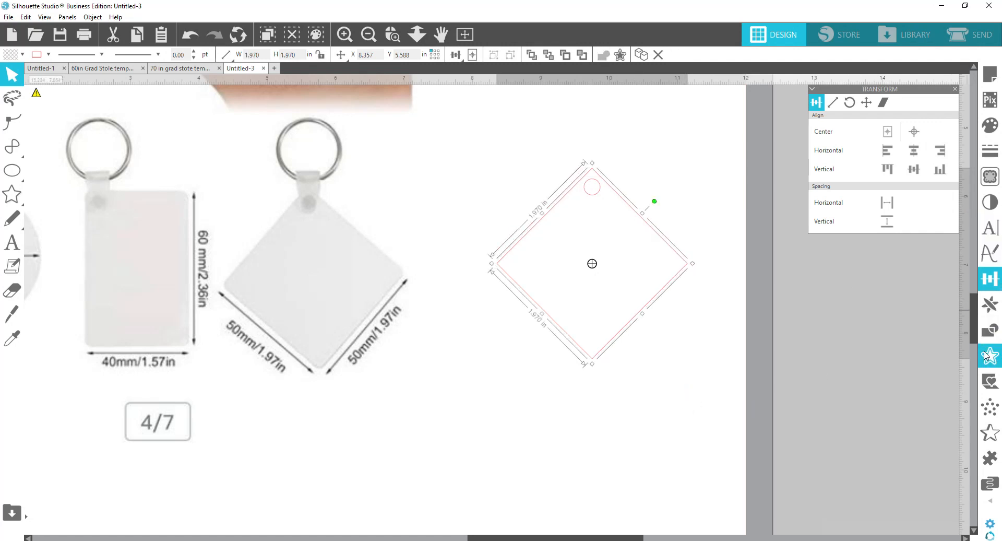
click(988, 355)
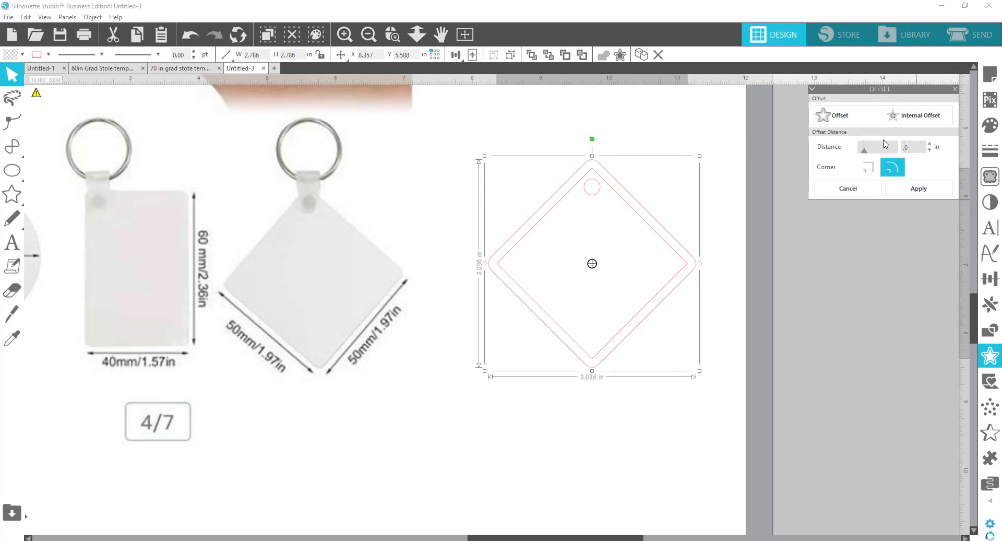
Apply a rounded 0.100 in offset outline around the diamond keychain and its ring hole
click(931, 144)
text(0.075)
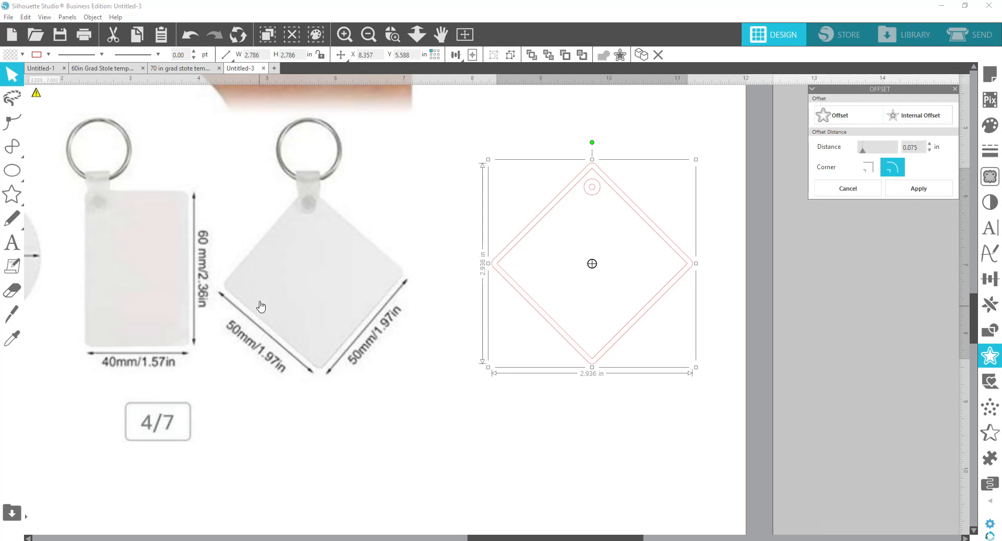
mouse_move(233, 307)
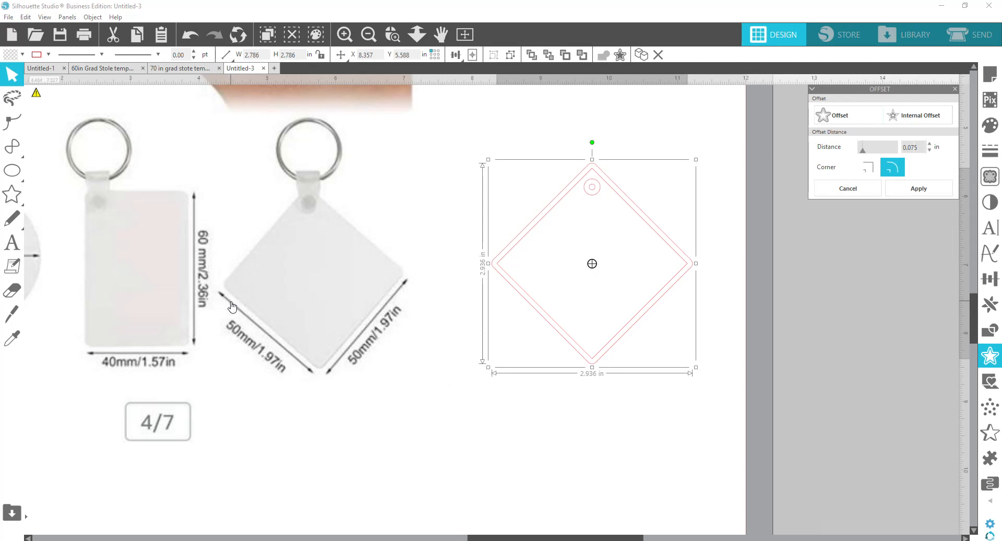
mouse_move(503, 265)
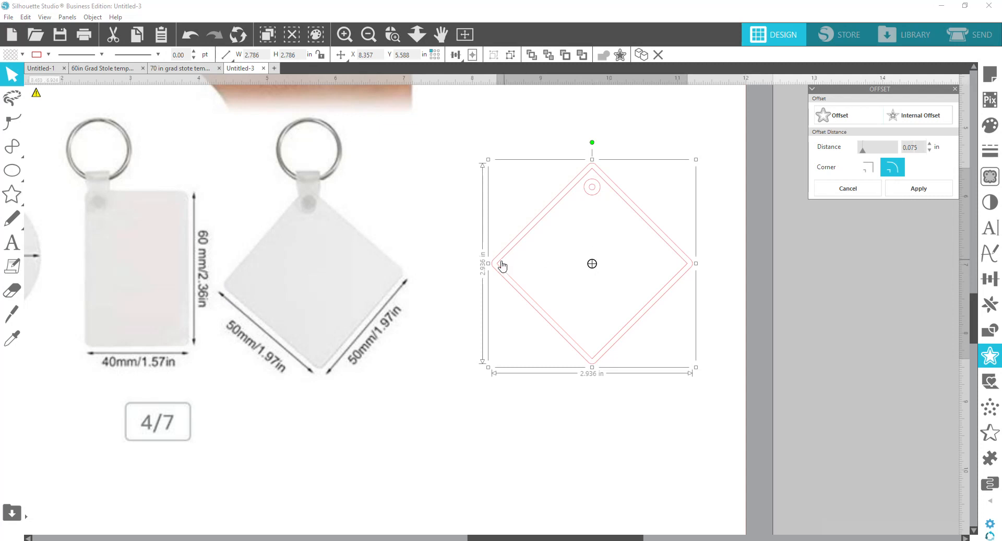
click(893, 167)
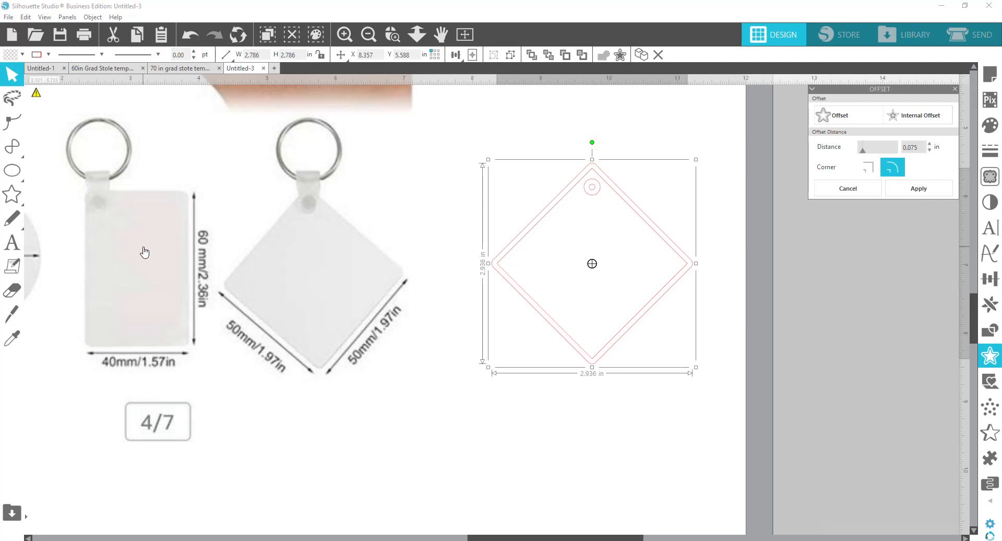
mouse_move(922, 137)
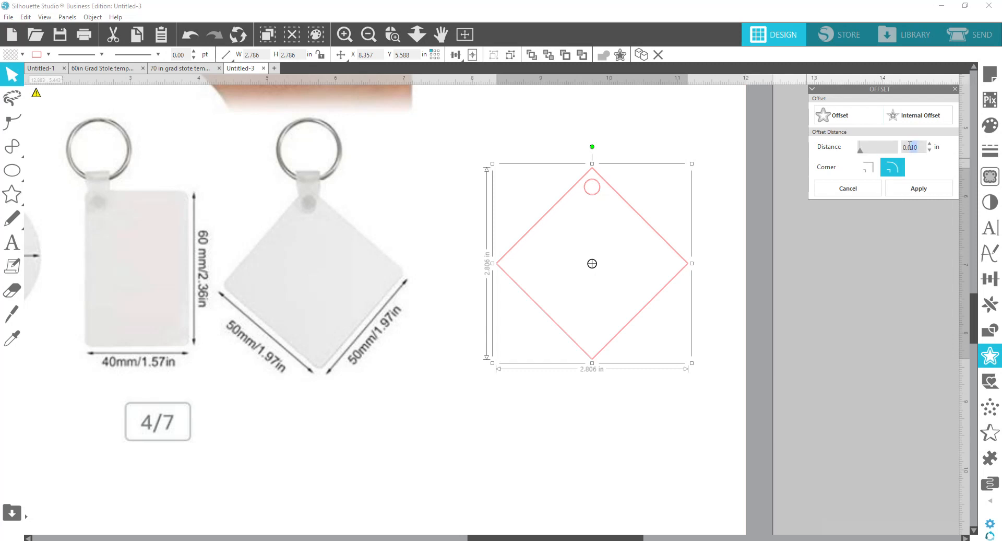
text(0.01)
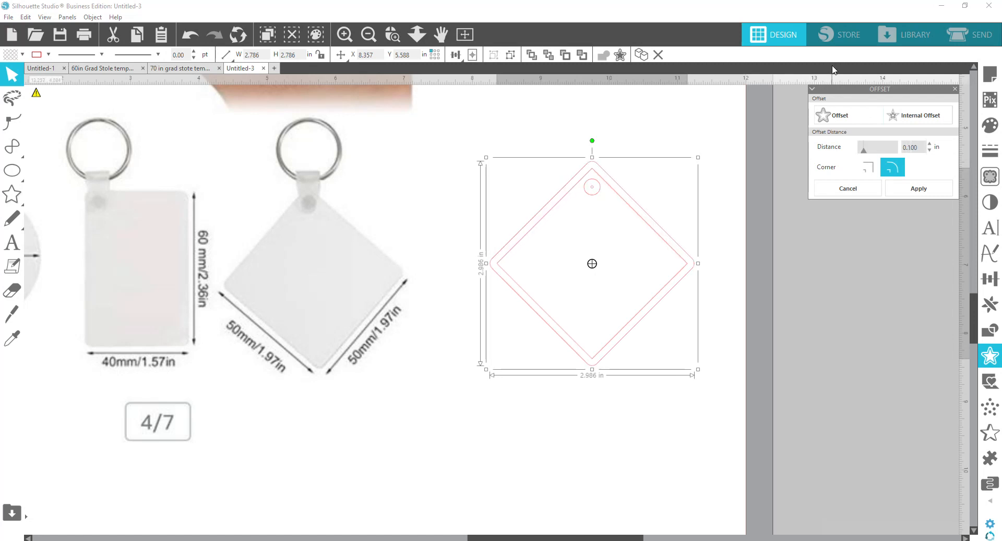
mouse_move(523, 236)
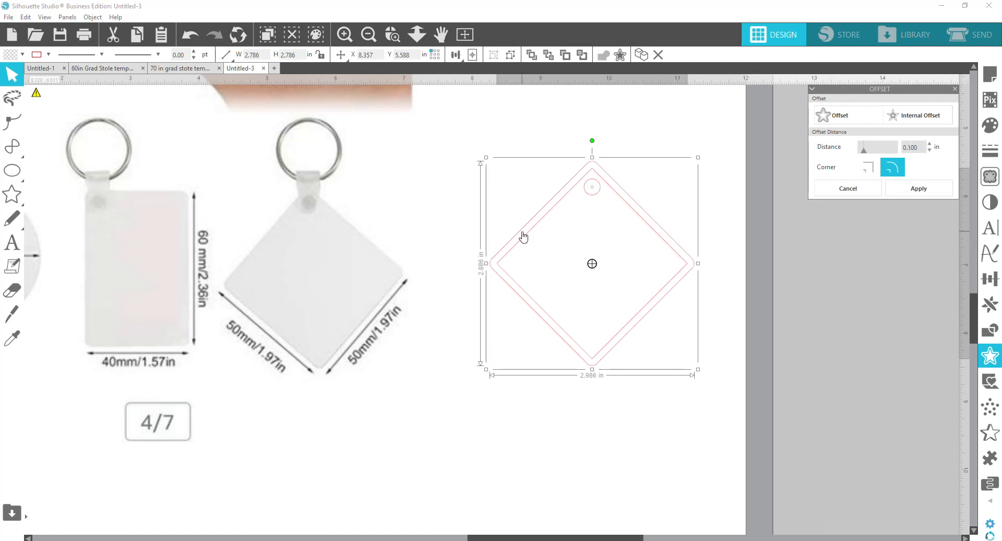
click(919, 188)
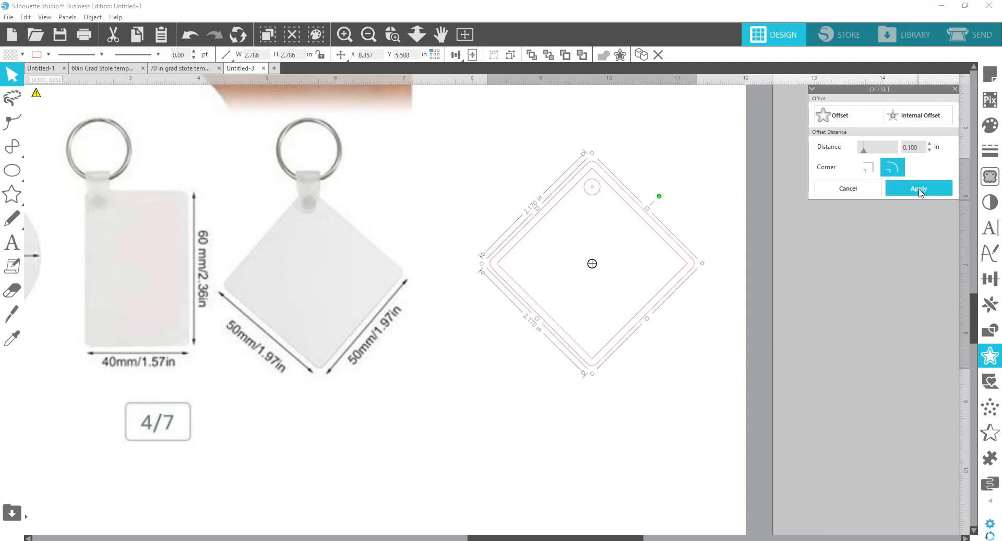
click(919, 187)
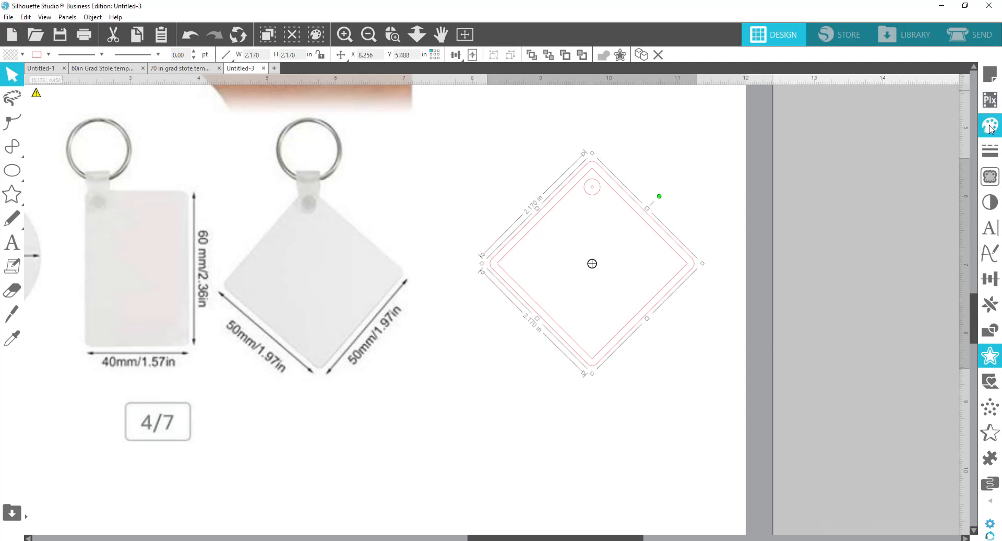
Give the diamond keychain a gold metallic gradient fill
click(989, 125)
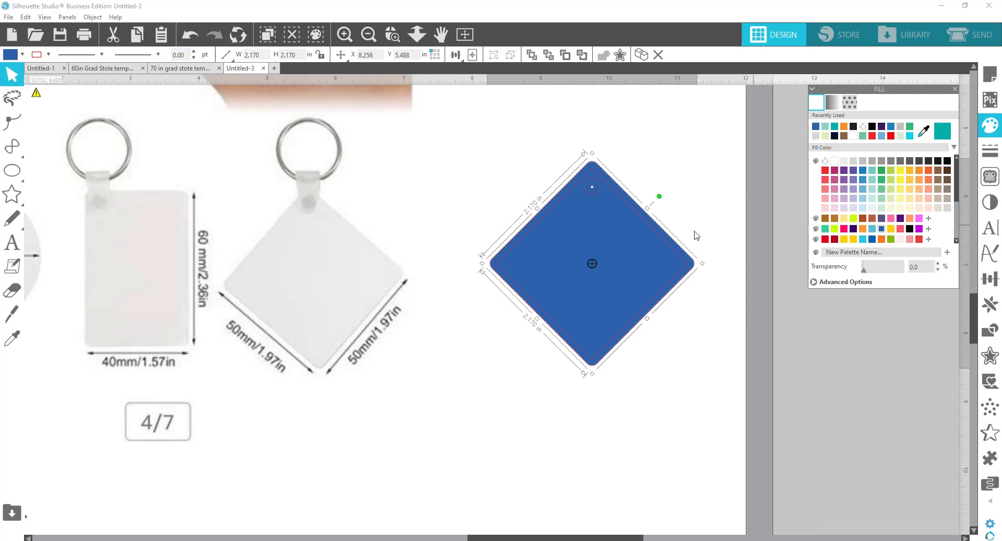
click(833, 102)
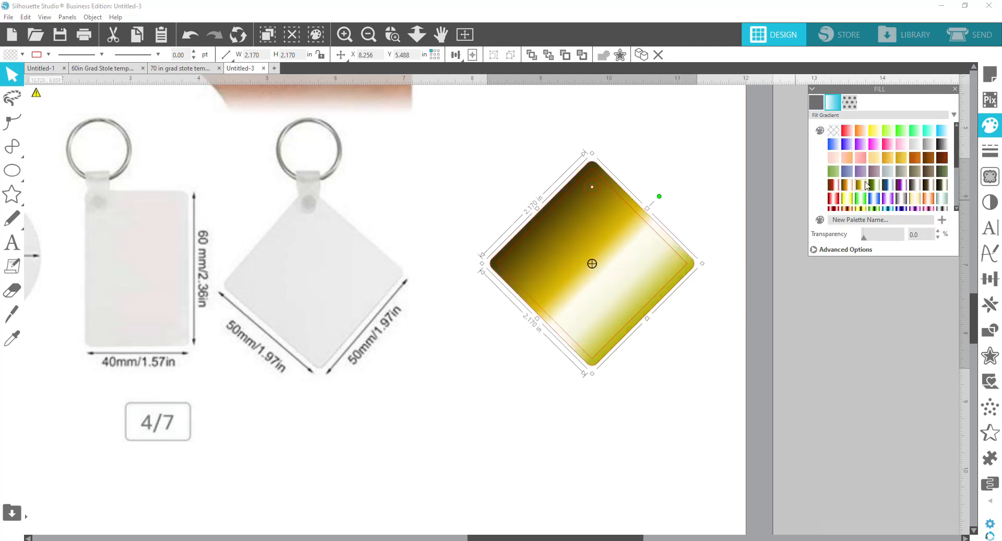
click(817, 103)
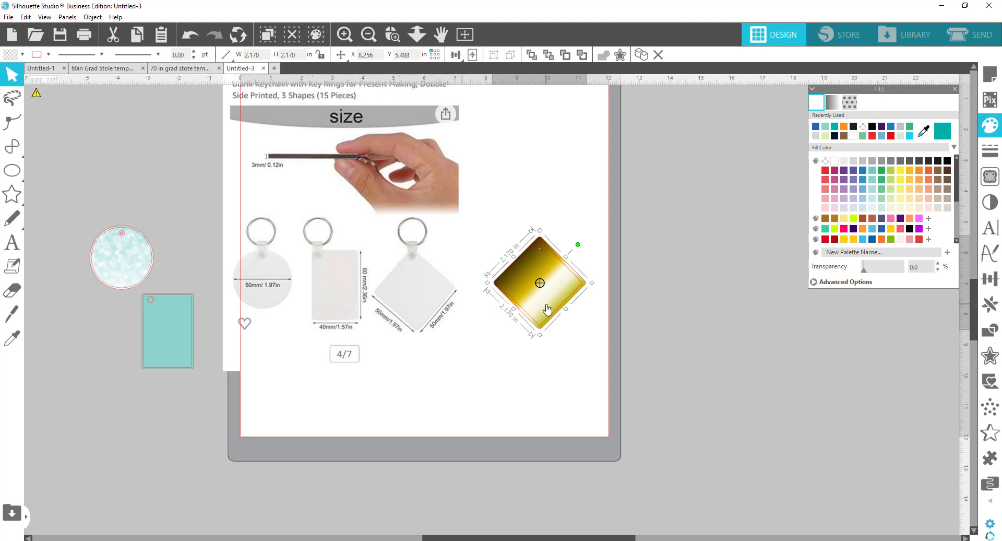
mouse_move(697, 294)
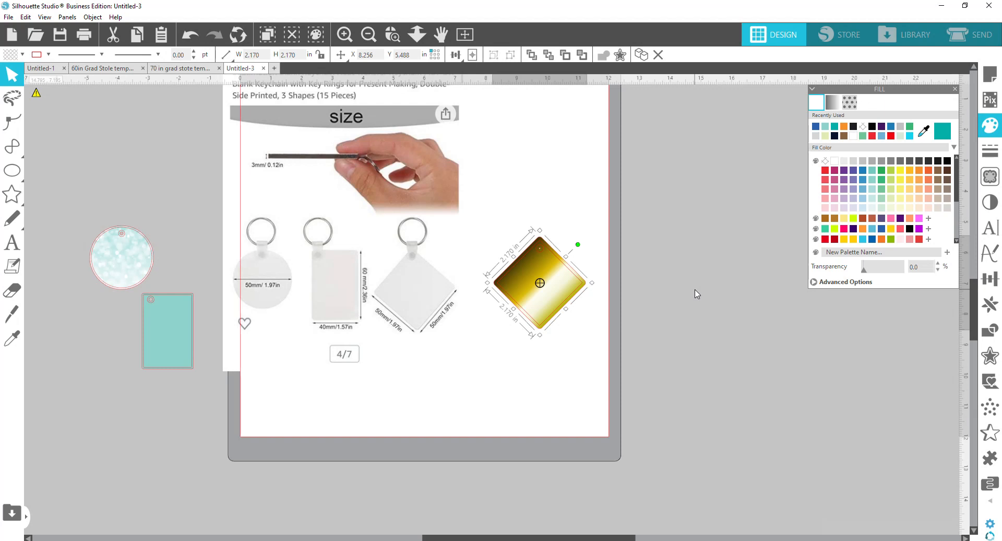
mouse_move(373, 234)
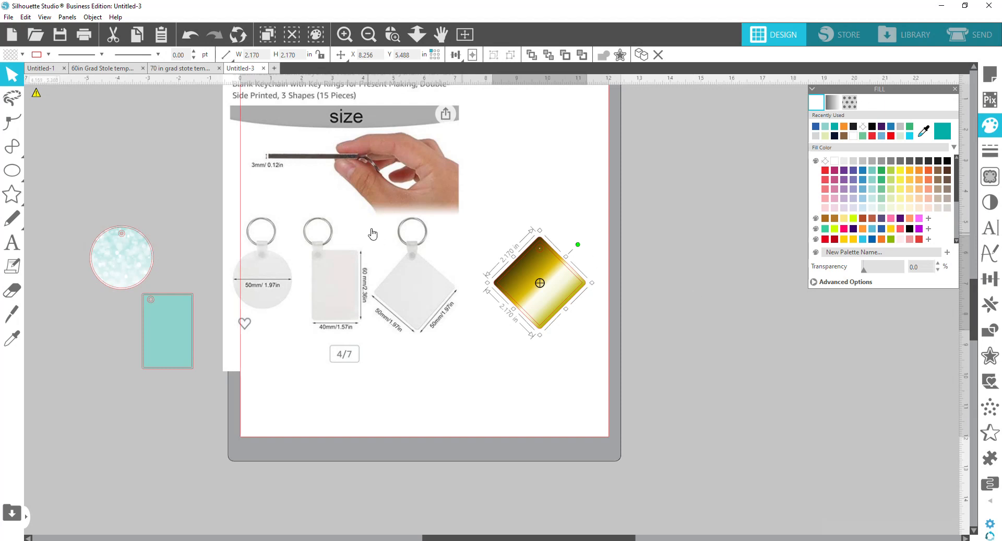